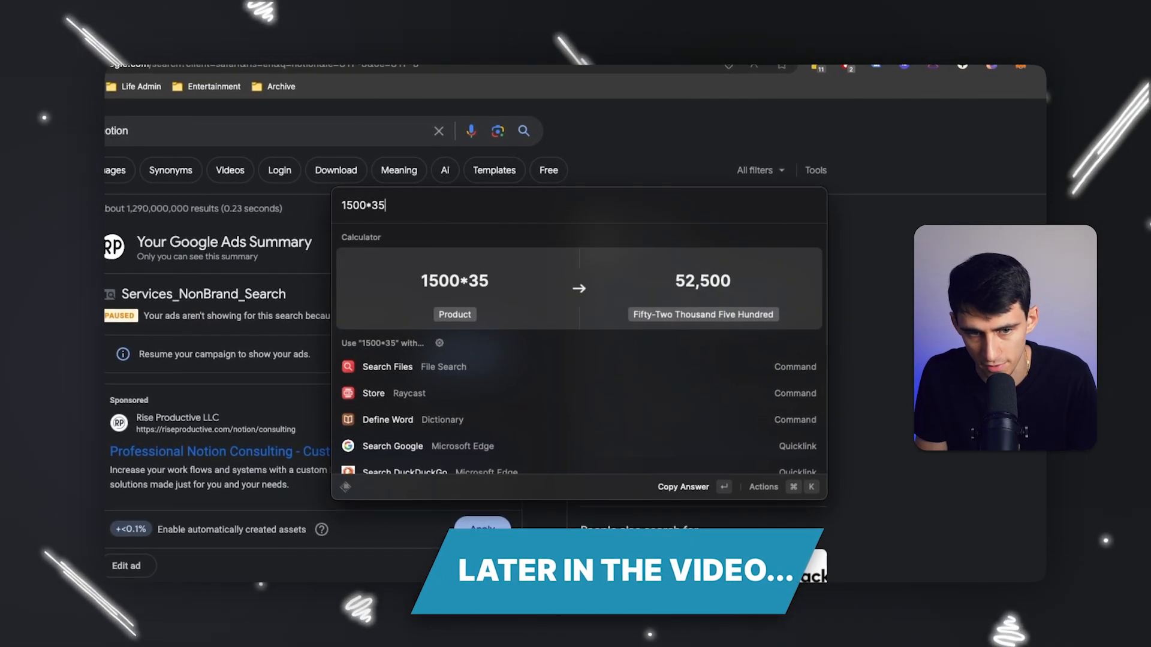
- Look up notion.app in Spotlight, then search notion again to reach Google results in Edge
type("next friday")
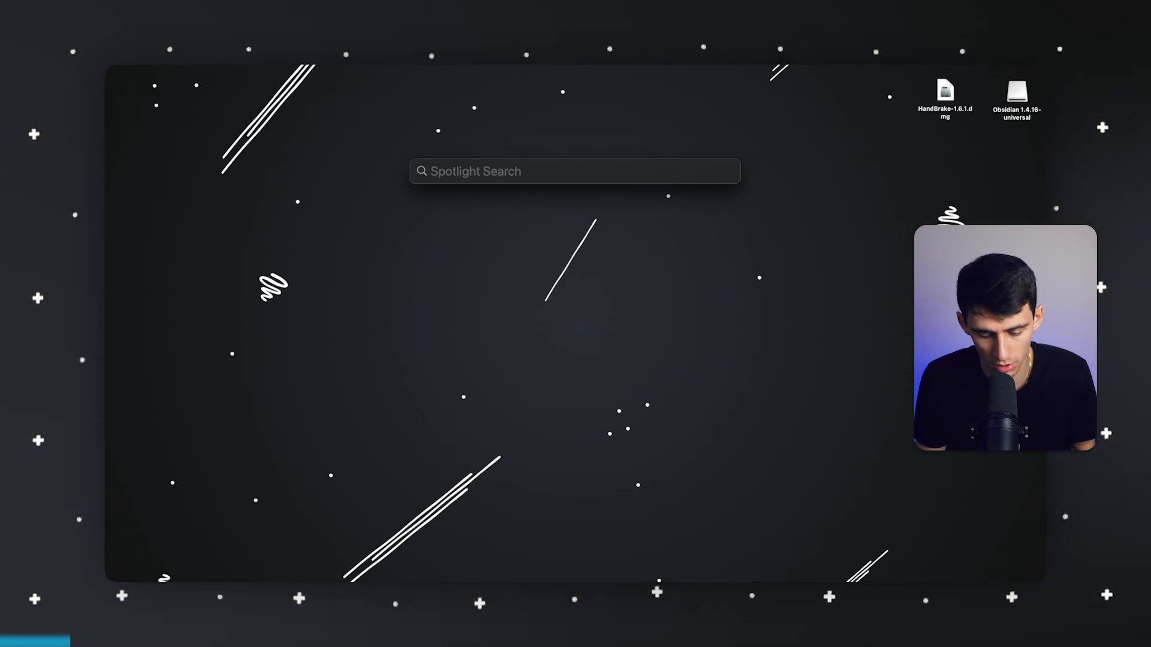
type("notion.app")
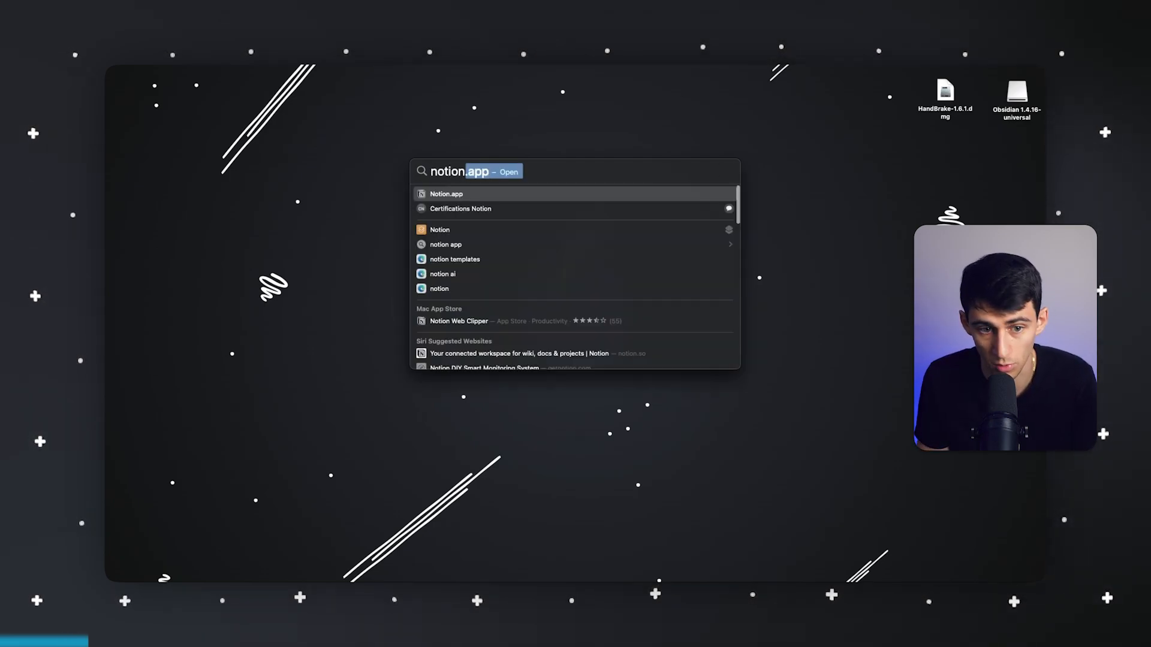
key("Down")
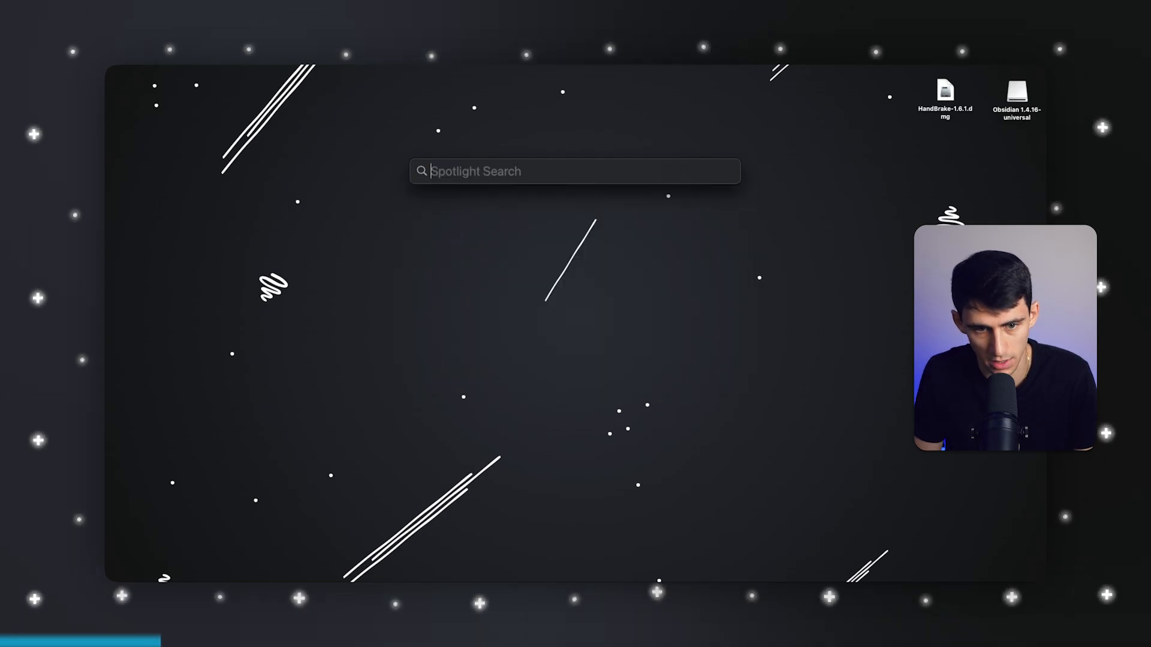
type("notion")
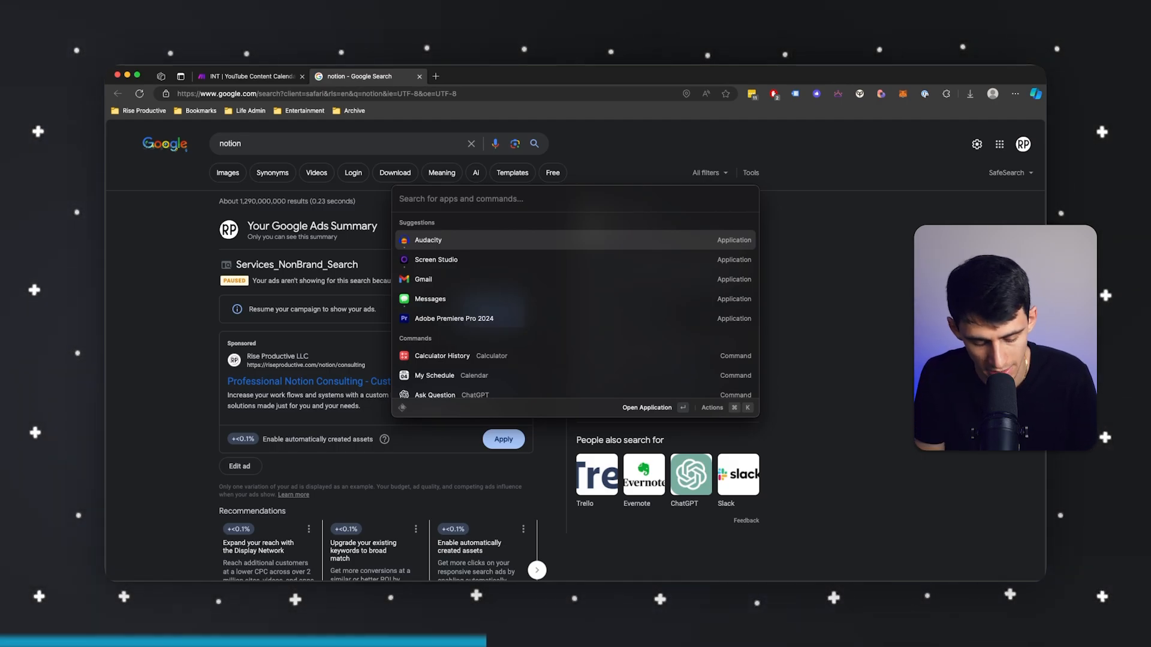
- Compute 1500*35 and next Friday's date in Raycast, then search for plugins
type("1500*35")
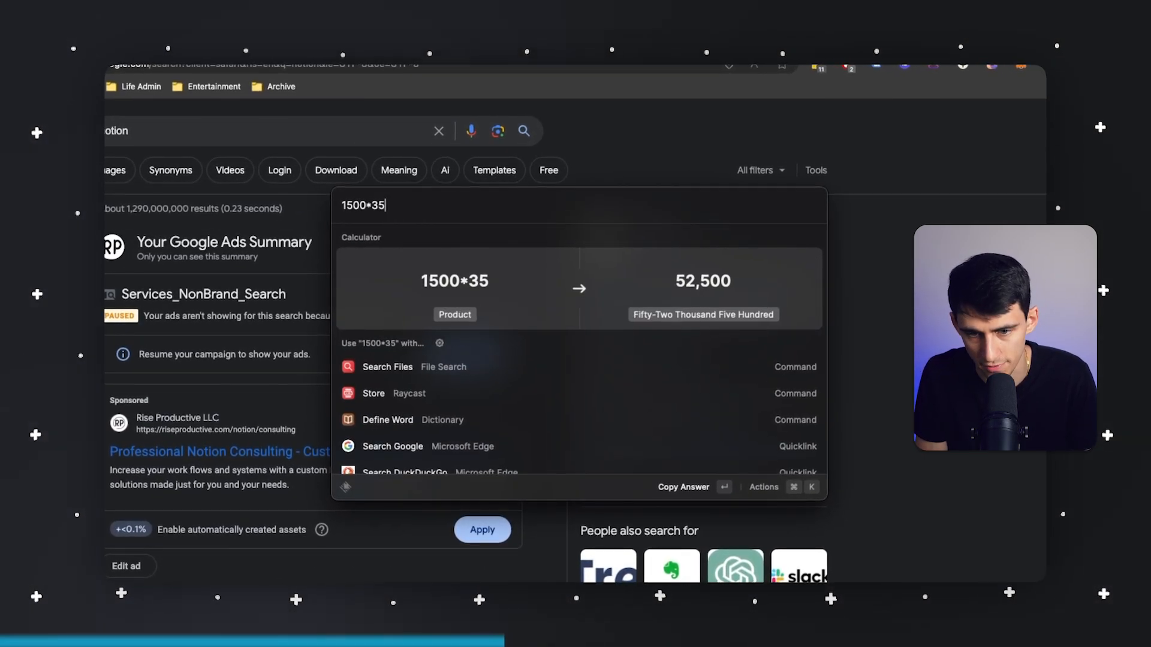
type("next friday")
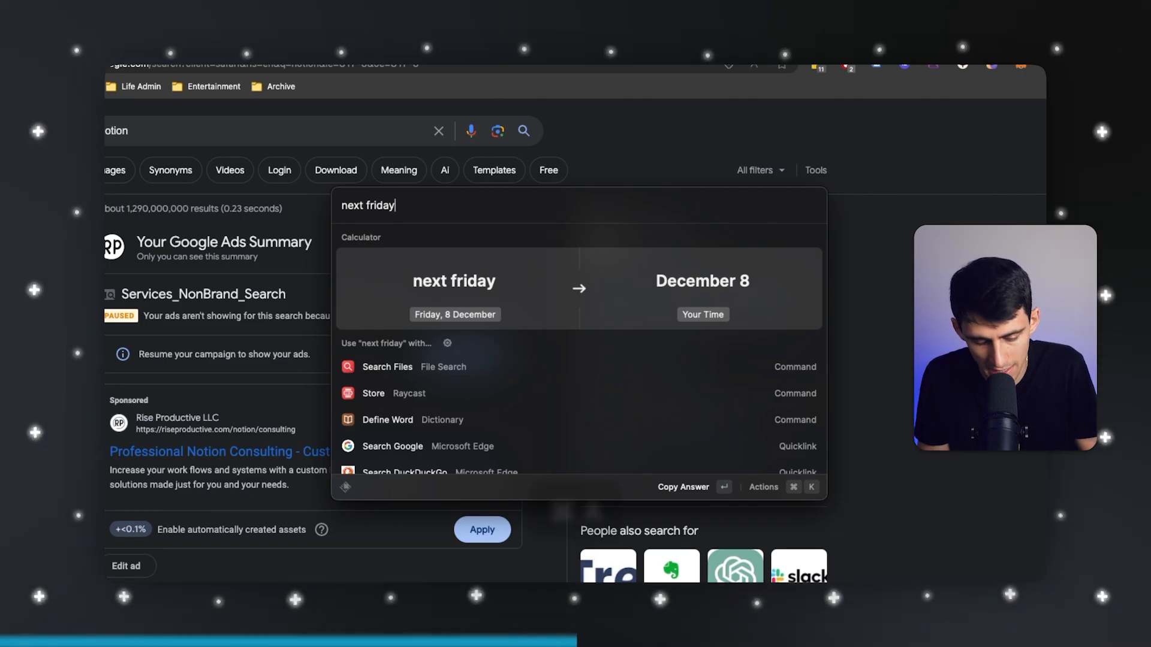
type("plugins")
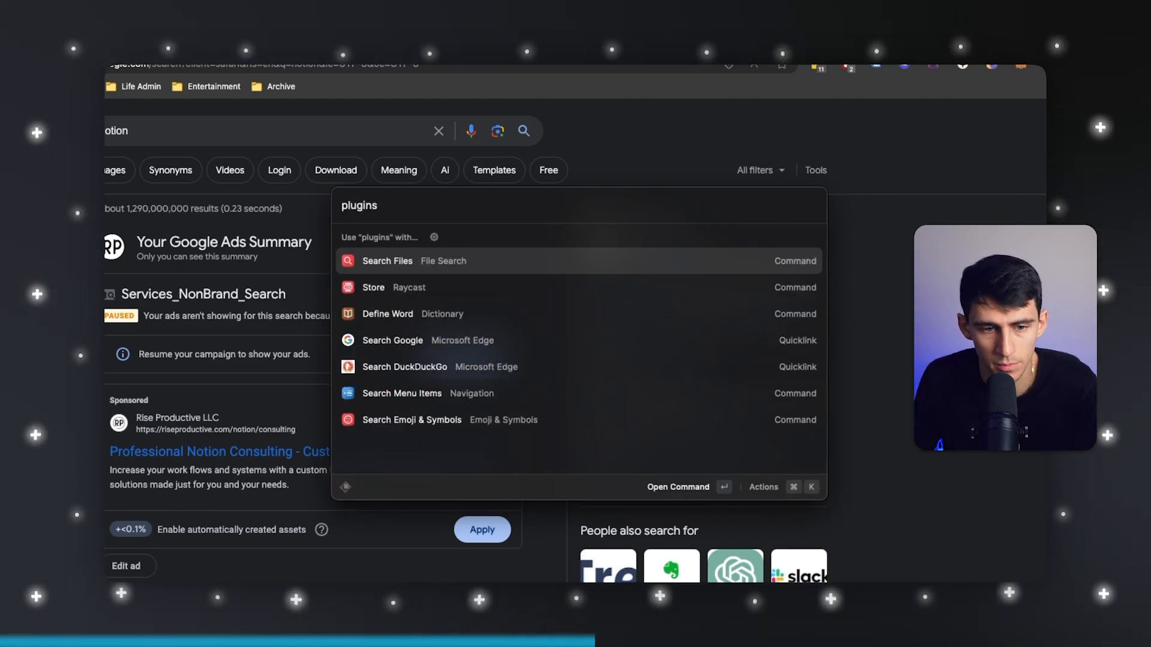
- Browse the featured and trending extensions in the Raycast Store
left_click(373, 287)
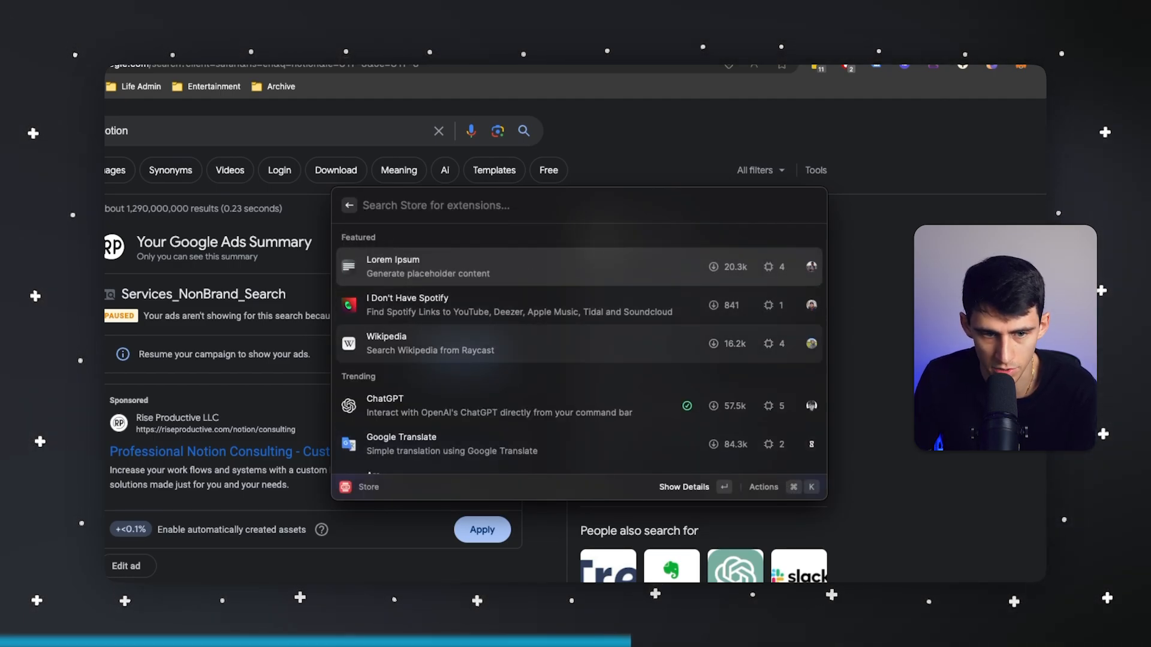
scroll("down", 3)
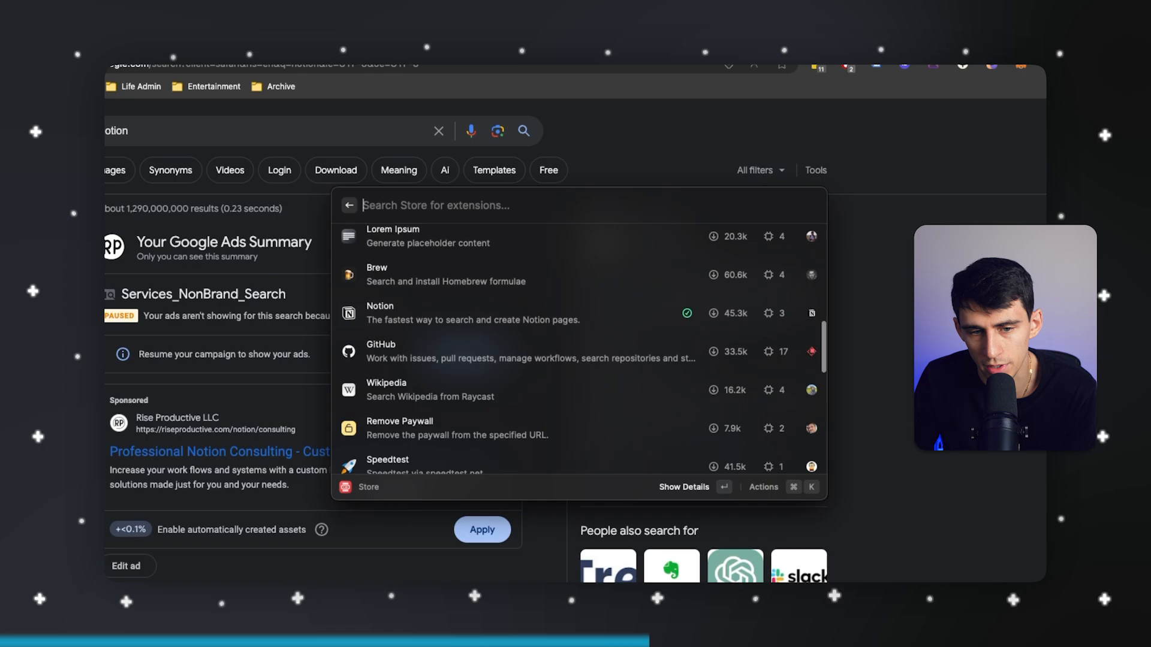
scroll("down", 3)
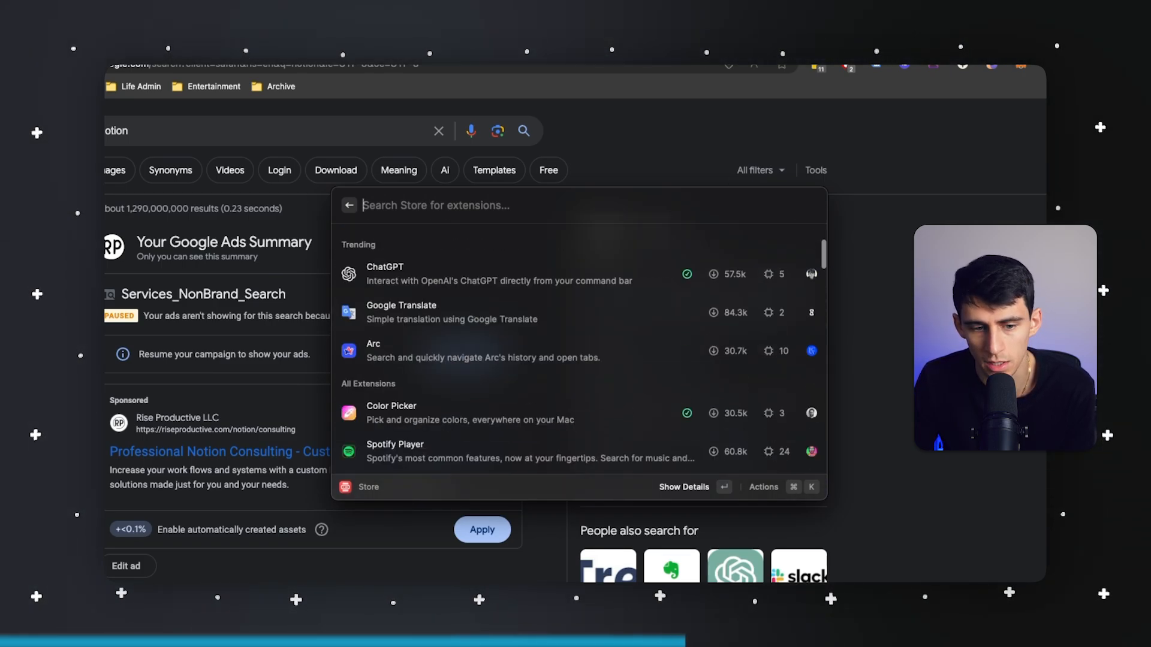
left_click(349, 205)
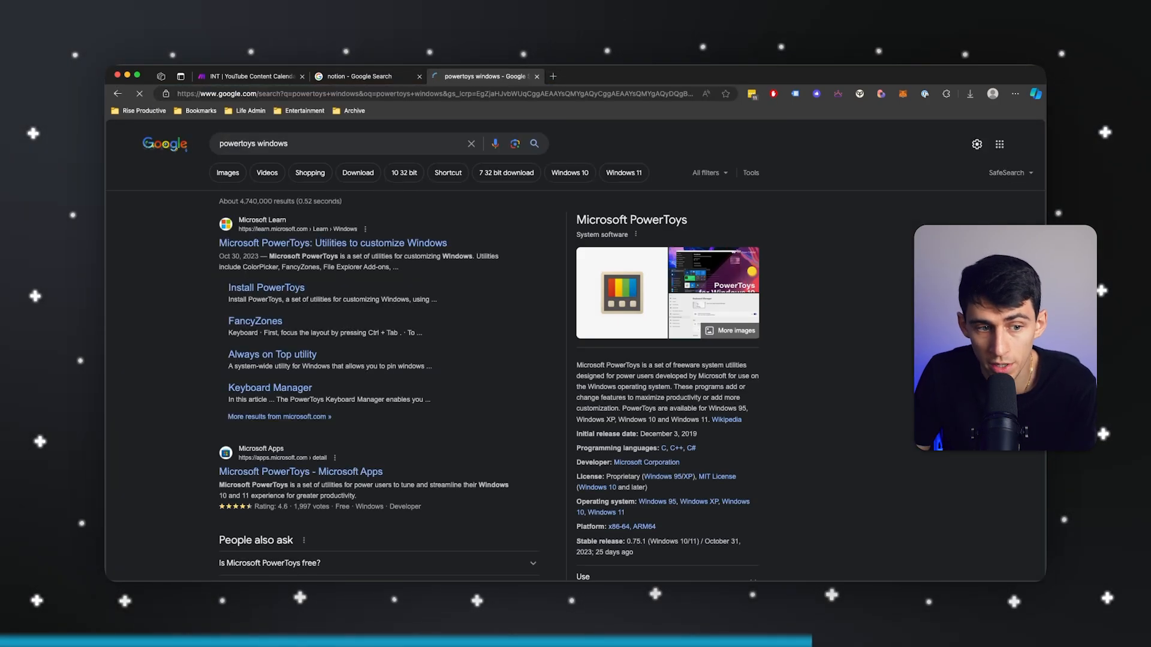
mouse_move(334, 243)
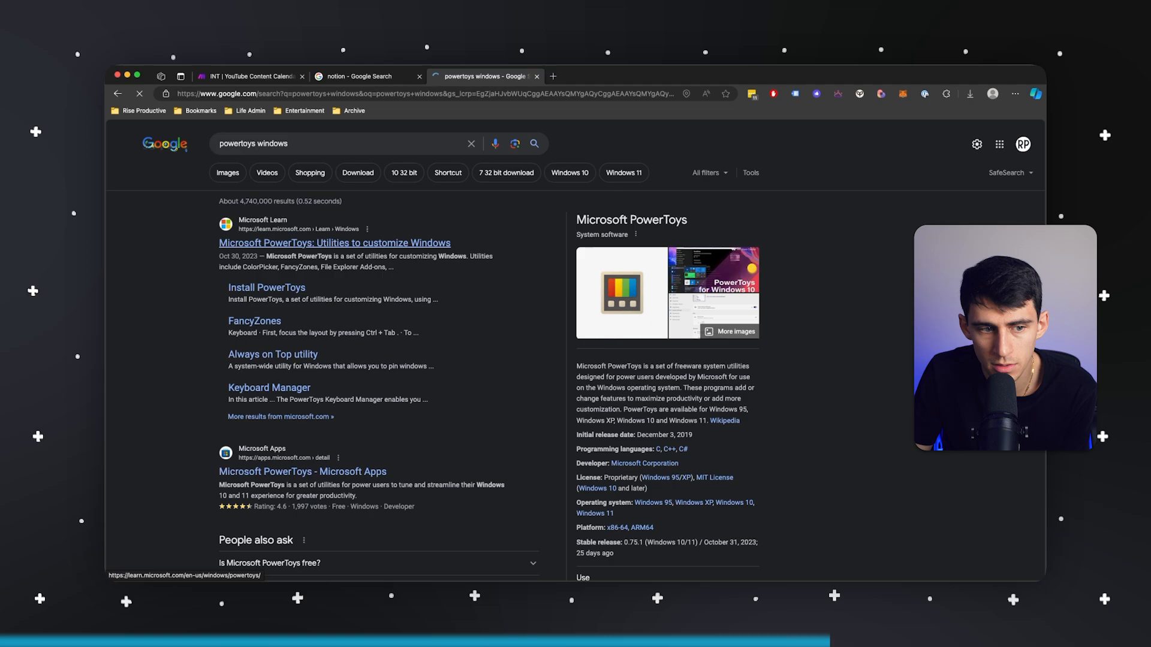
- Open the Microsoft Learn PowerToys overview from Google and read its utilities list
left_click(334, 243)
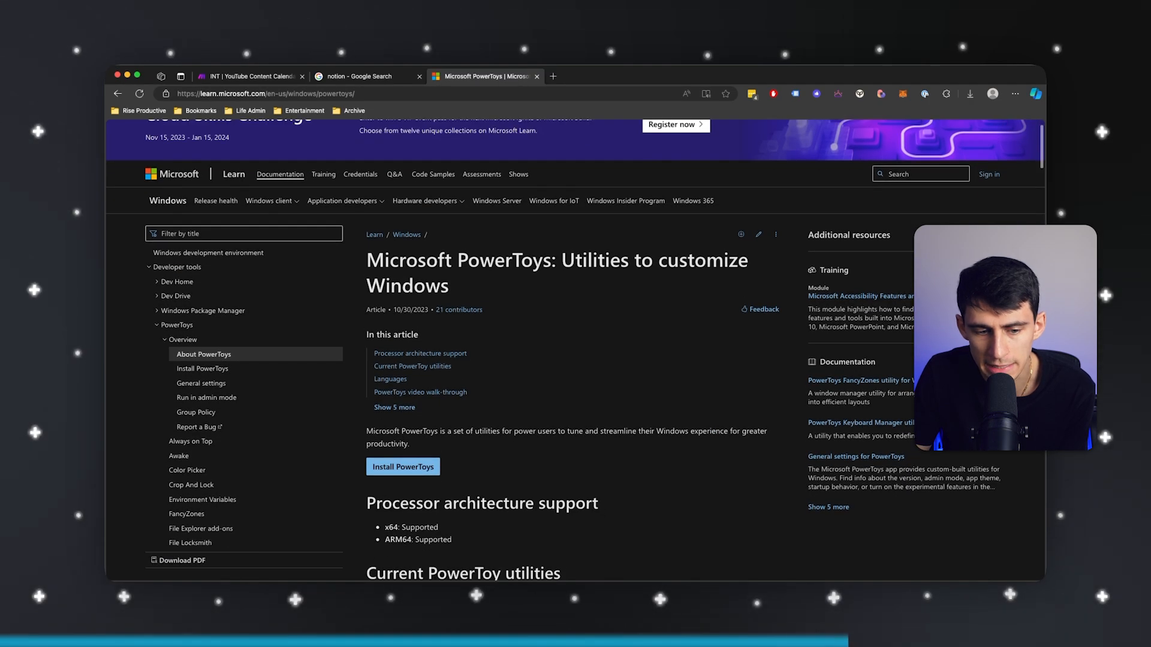
scroll("down", 3)
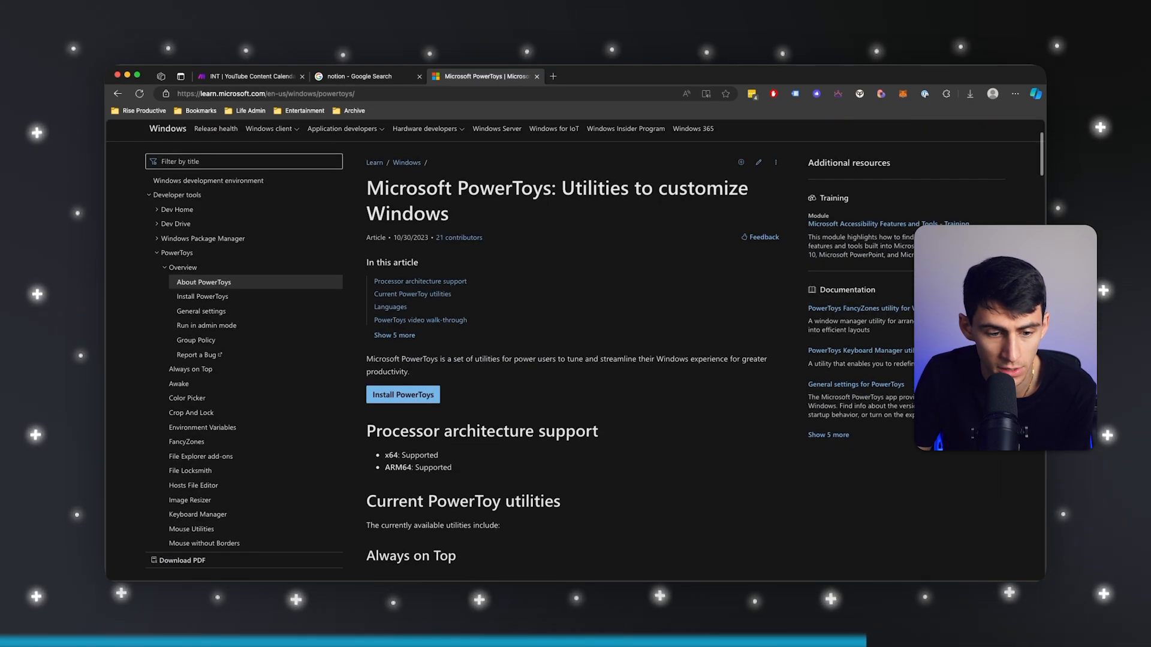
mouse_move(403, 395)
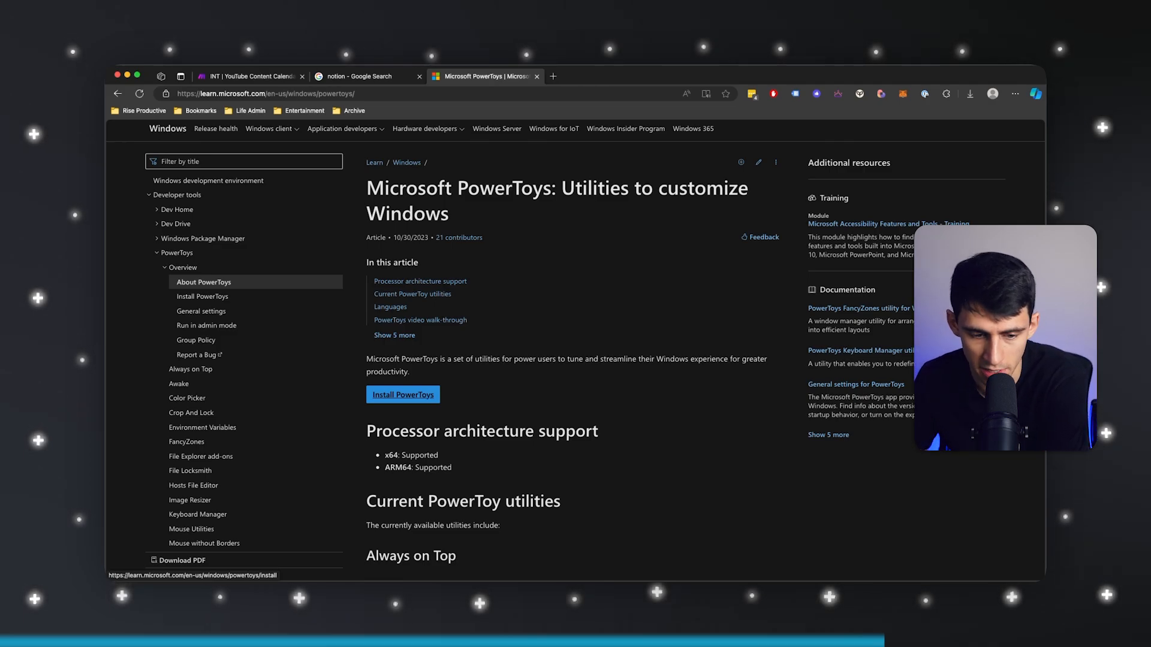
scroll("down", 3)
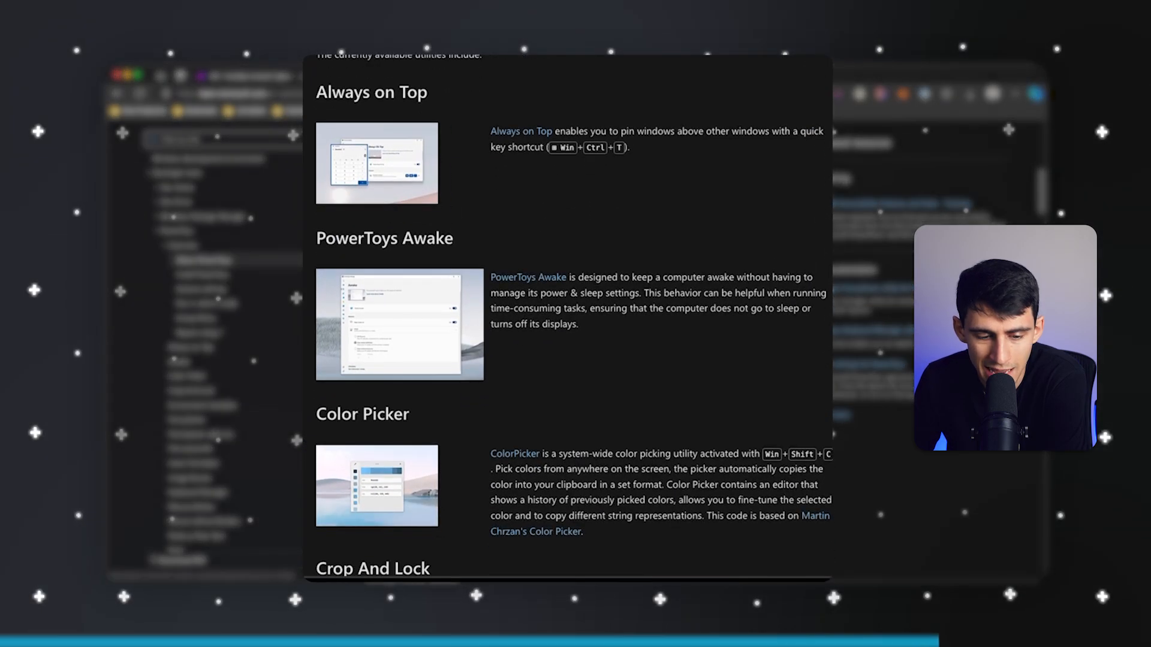
scroll("down", 3)
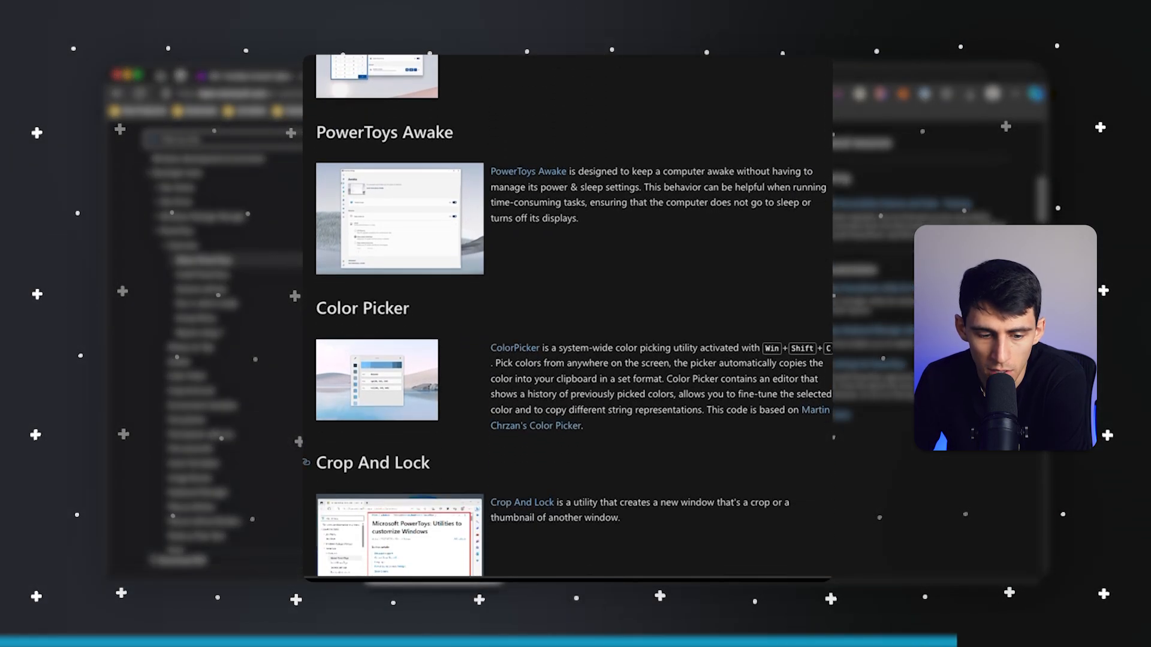
- Continue through the PowerToys utilities down toward the PowerToys Run entry
scroll("down", 3)
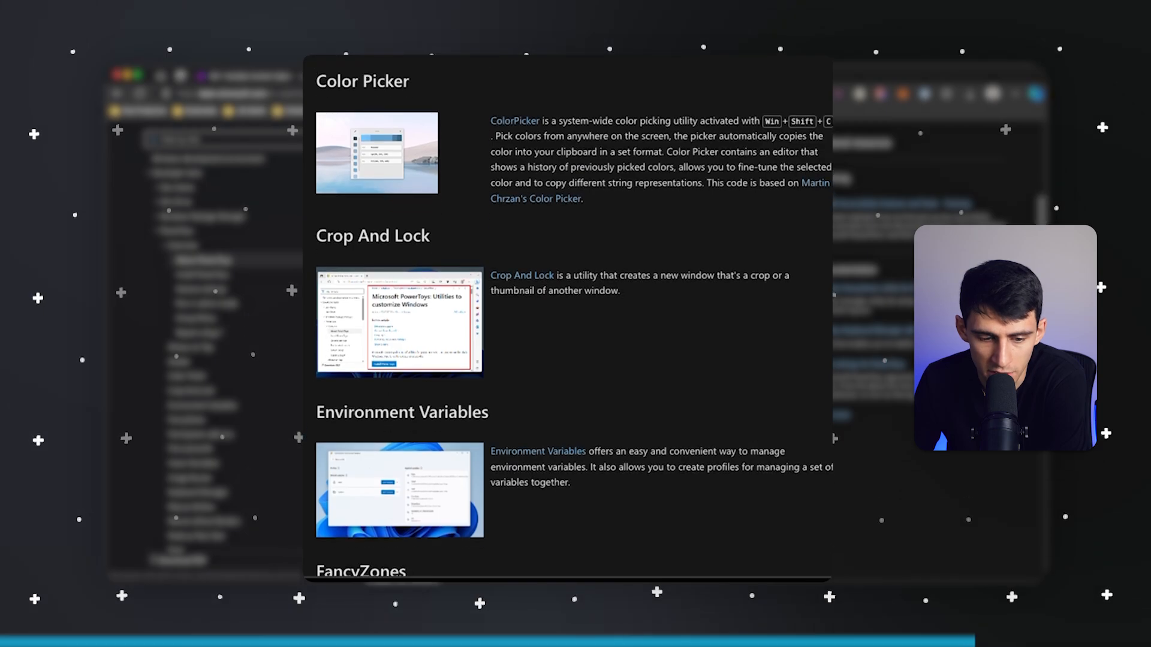
scroll("down", 3)
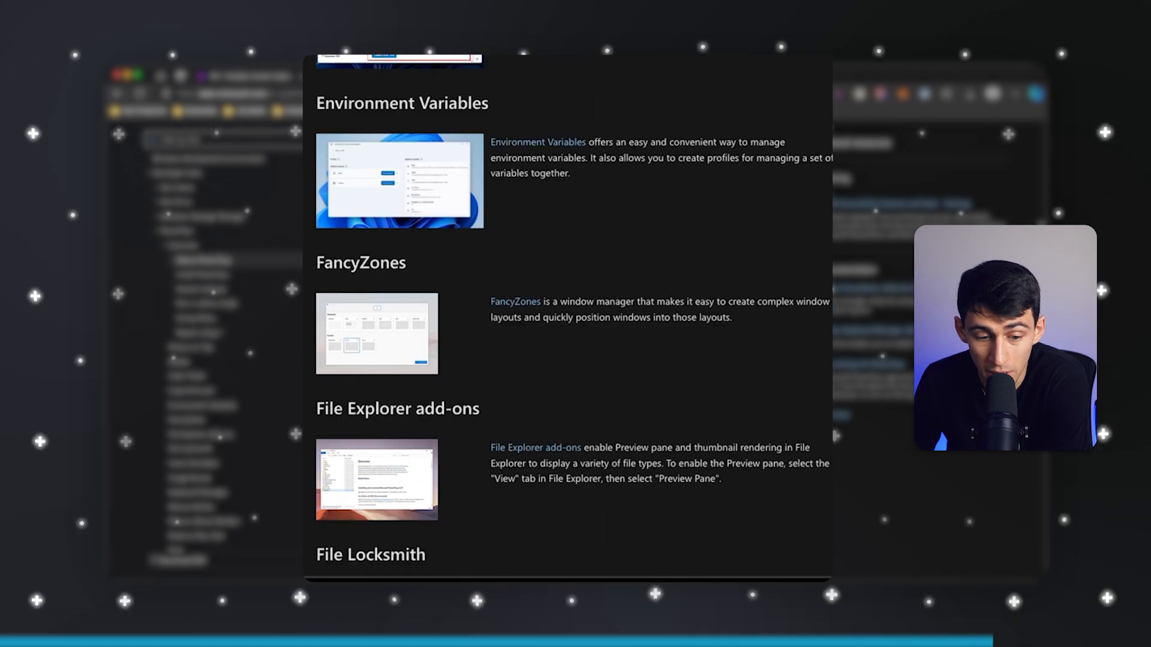
scroll("down", 3)
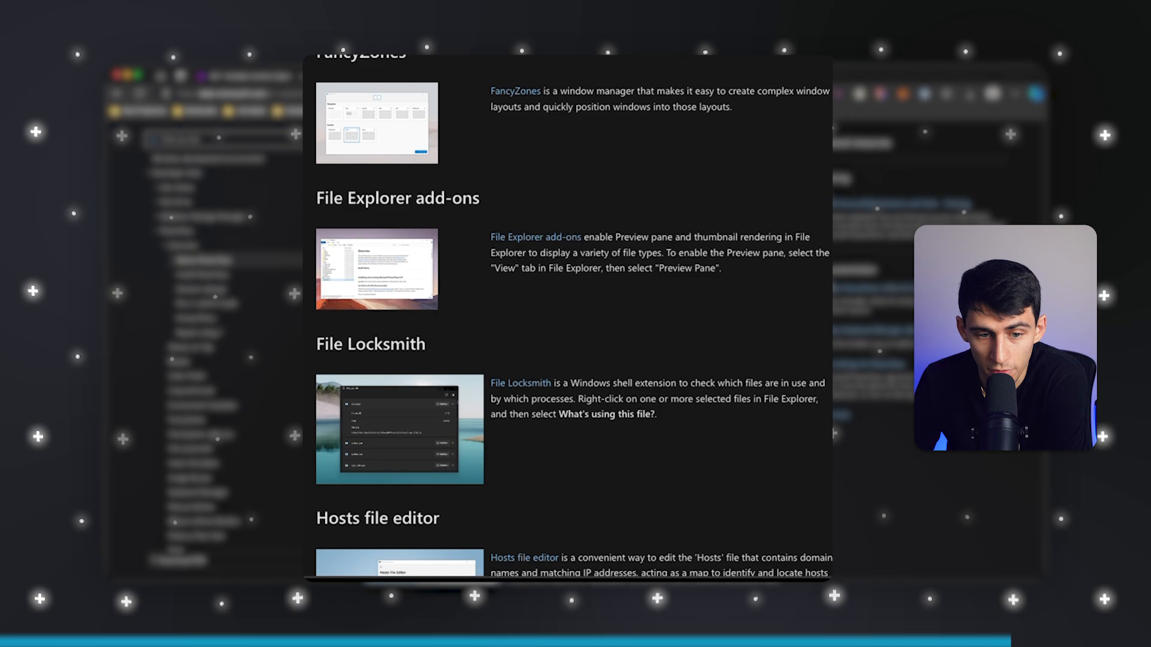
scroll("down", 3)
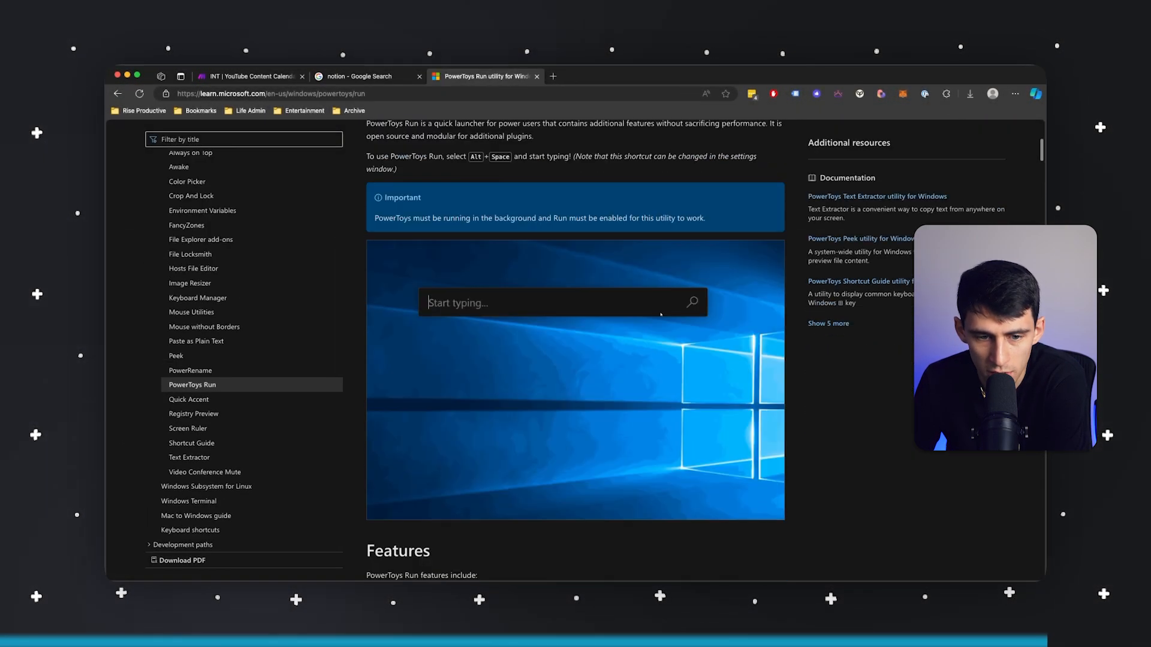
- Search terminal in PowerToys Run before moving to a new tab for the Drive folder
type("terminal")
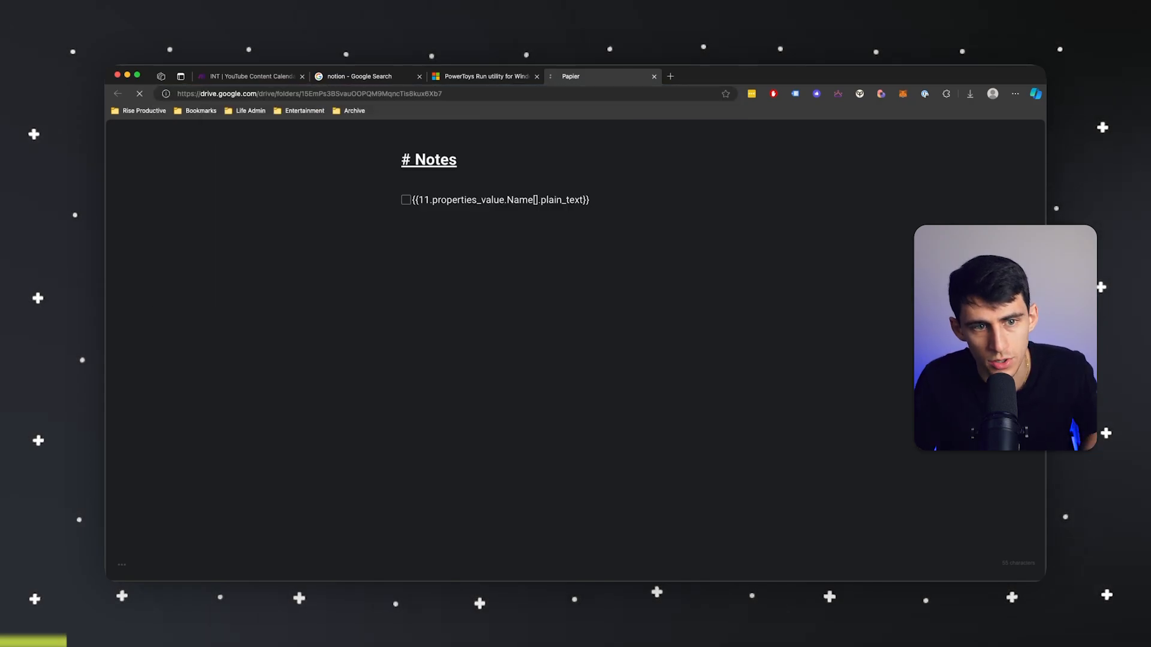
- Open the shared Drive folder holding the Tactiq recording, WAV files and C1542.MP4
left_click(602, 76)
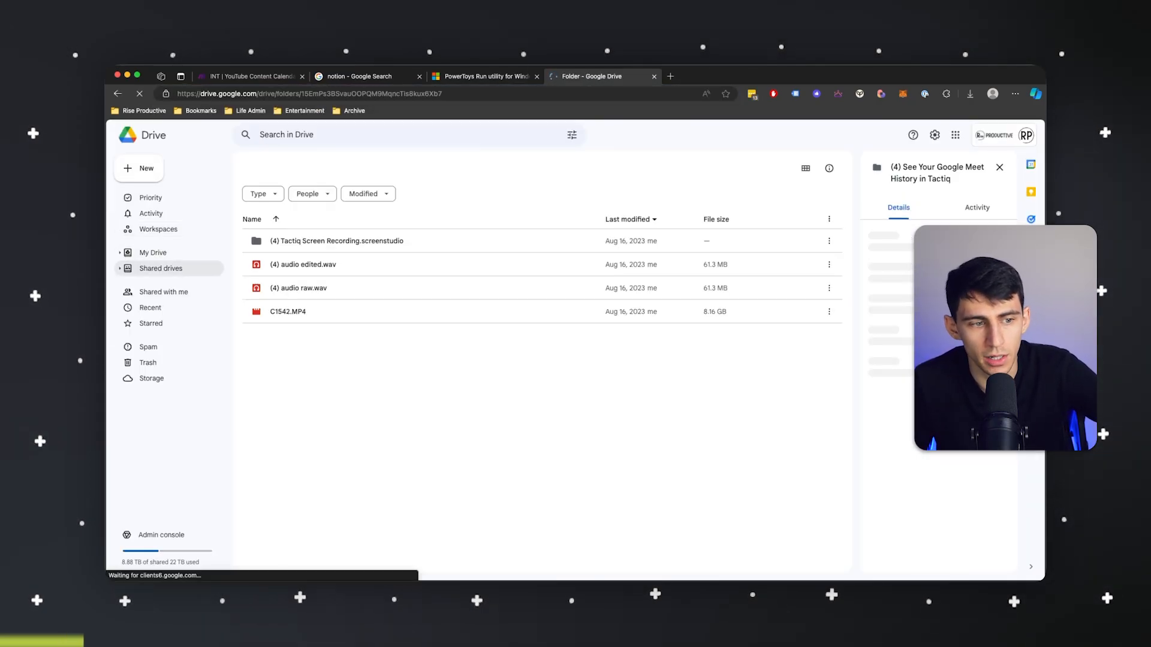
left_click(160, 268)
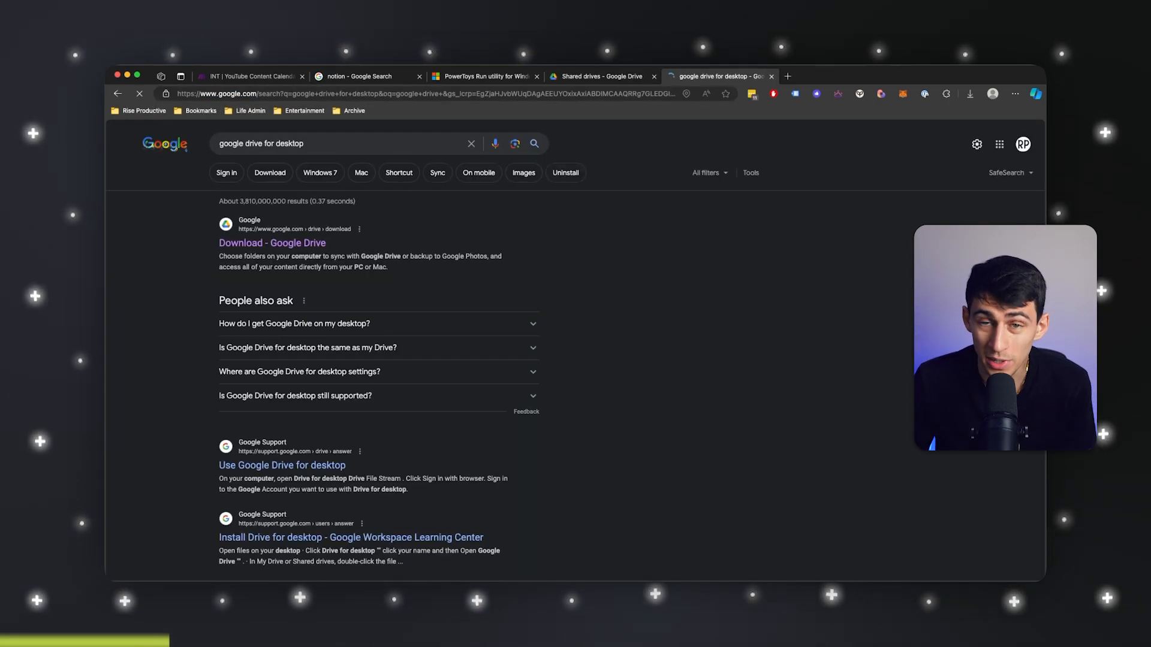
- Open the 'Download - Google Drive' result and show Drive for desktop's Activity panel
left_click(271, 243)
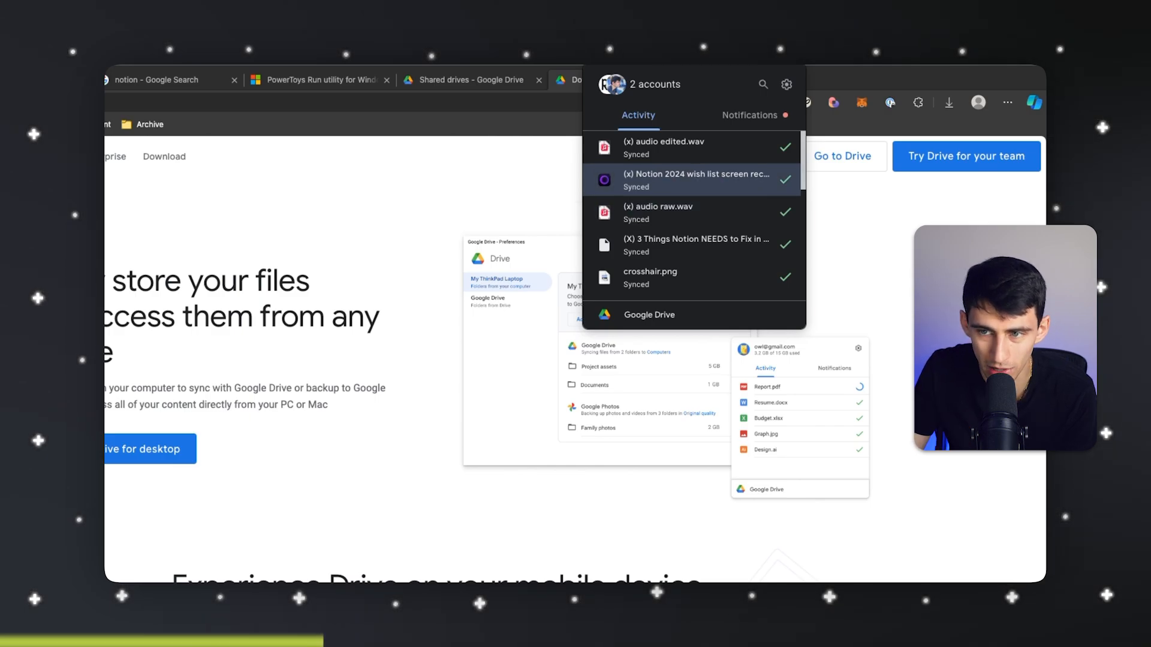
- Open Drive for desktop Preferences showing My Drive set to Stream files
left_click(786, 84)
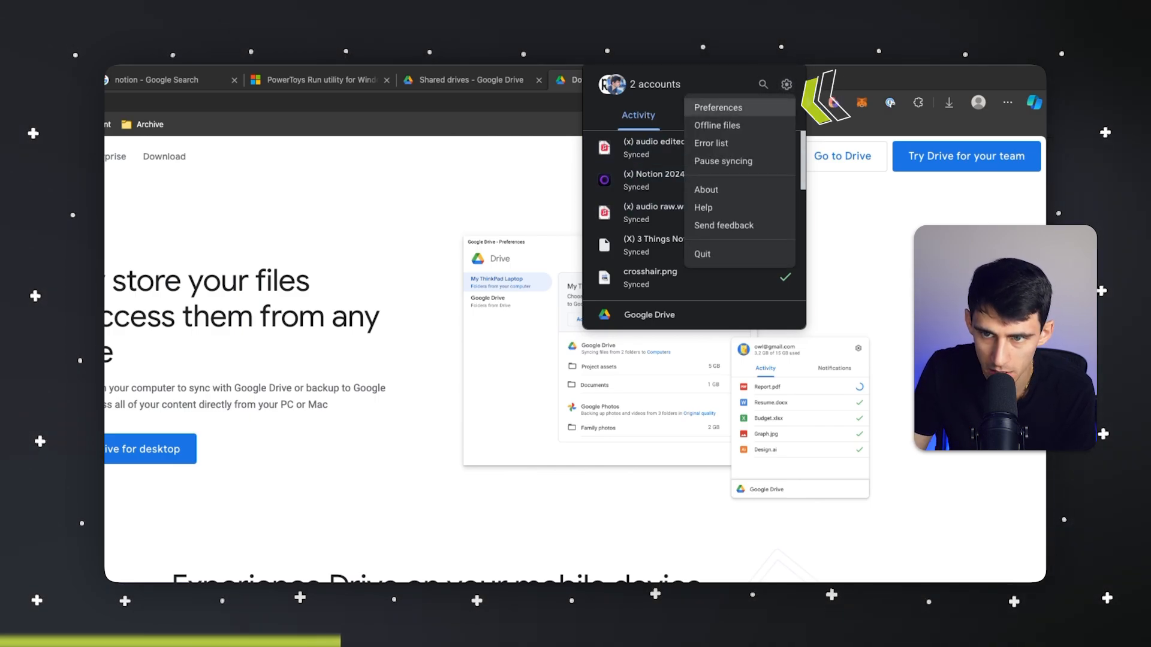
left_click(718, 107)
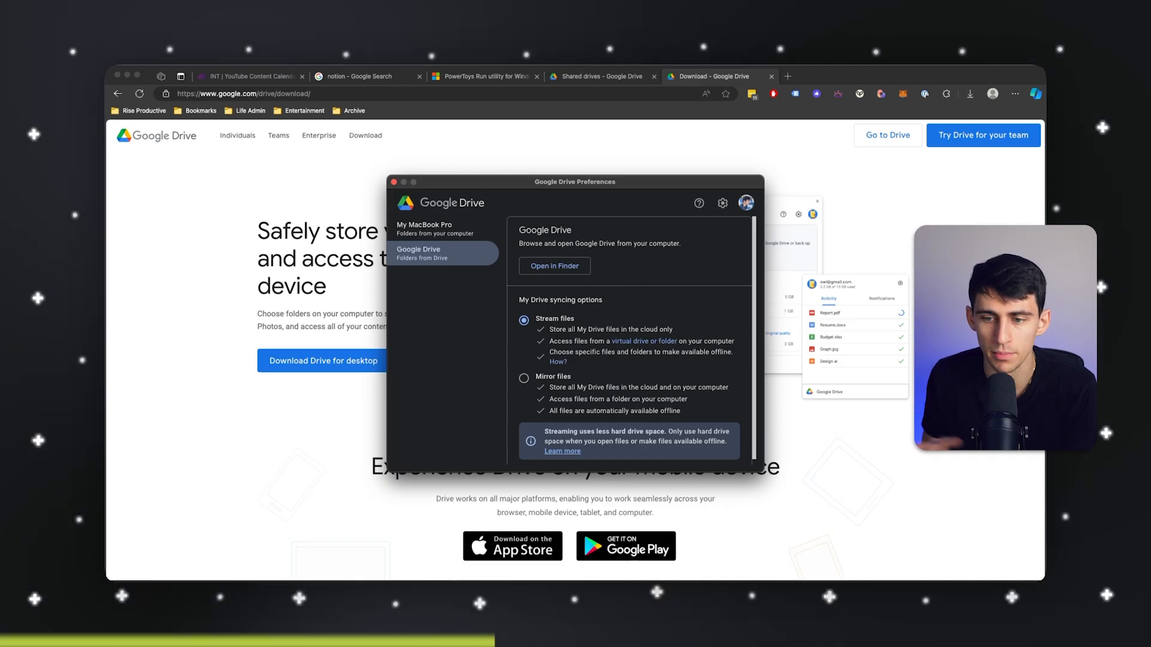
- Open the streamed Drive files in Finder at the Videos to Edit folder
left_click(554, 266)
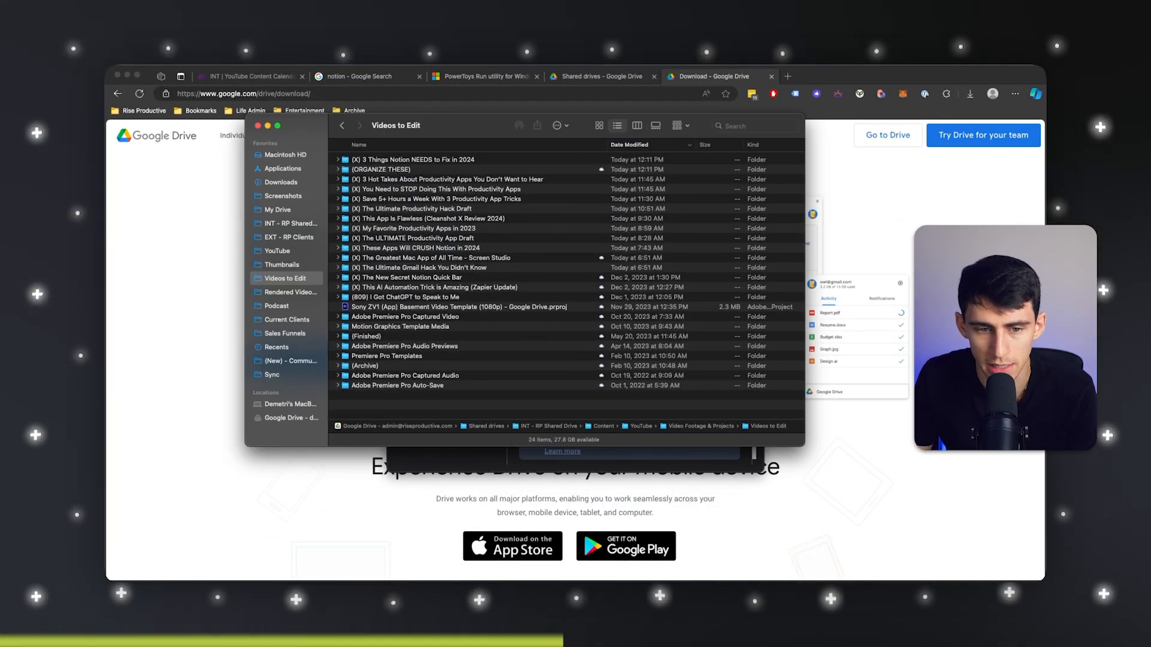
- Open the Gmail Hack project folder and play 'audio edited.wav' streamed from Drive
double_click(422, 267)
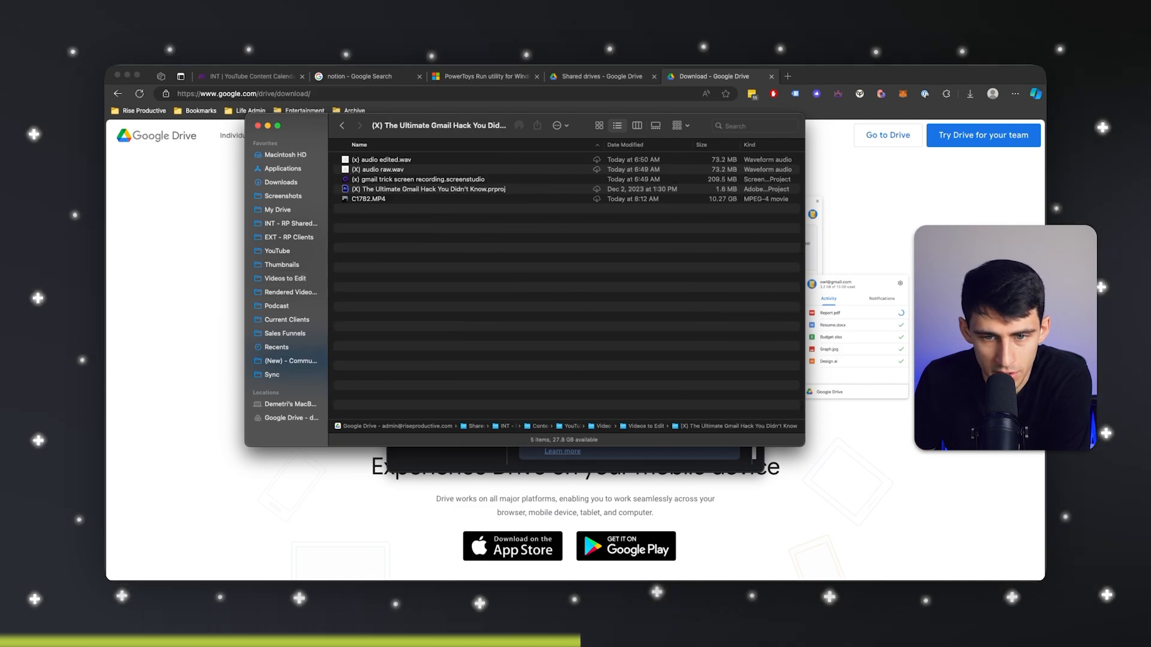
right_click(419, 180)
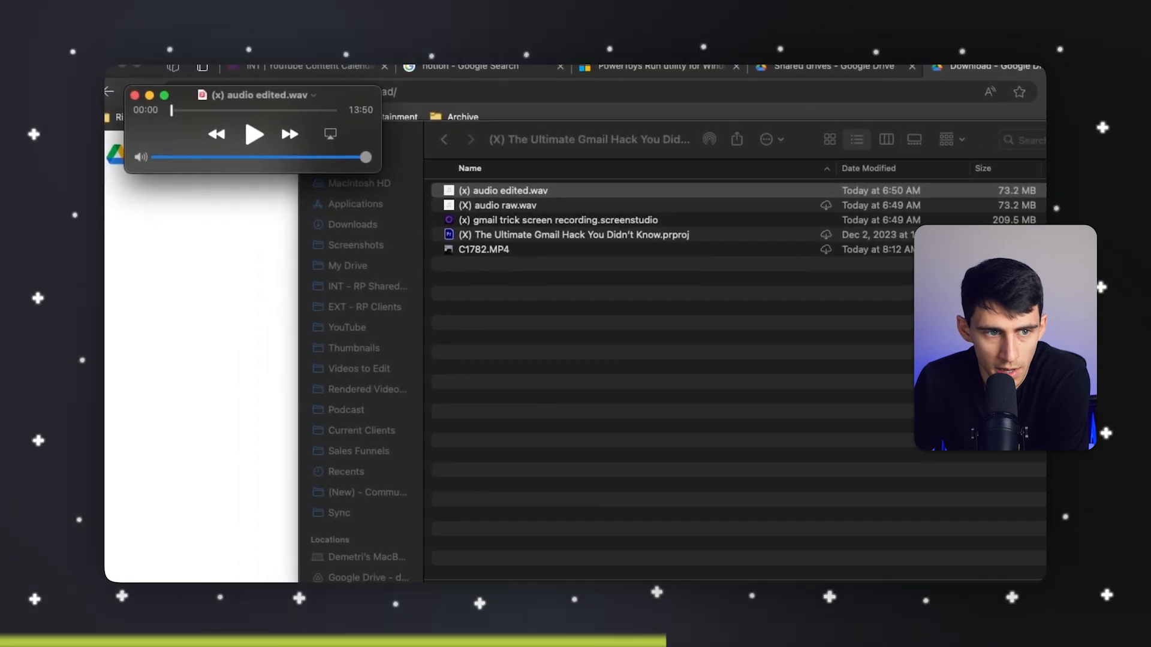
left_click(254, 134)
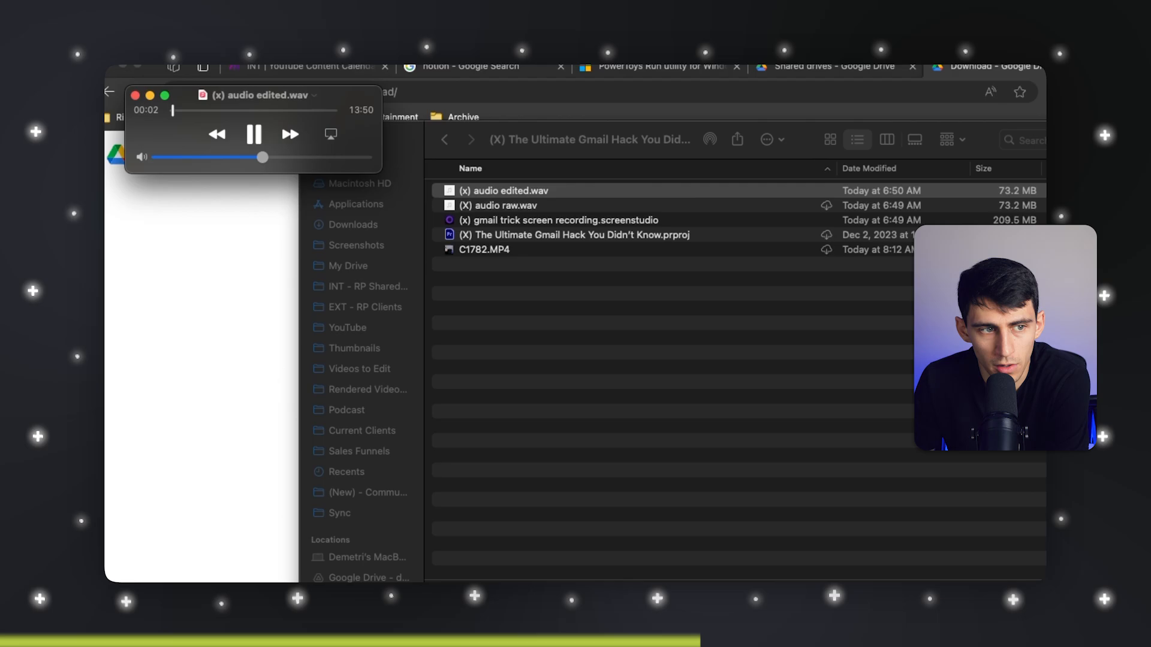
right_click(492, 191)
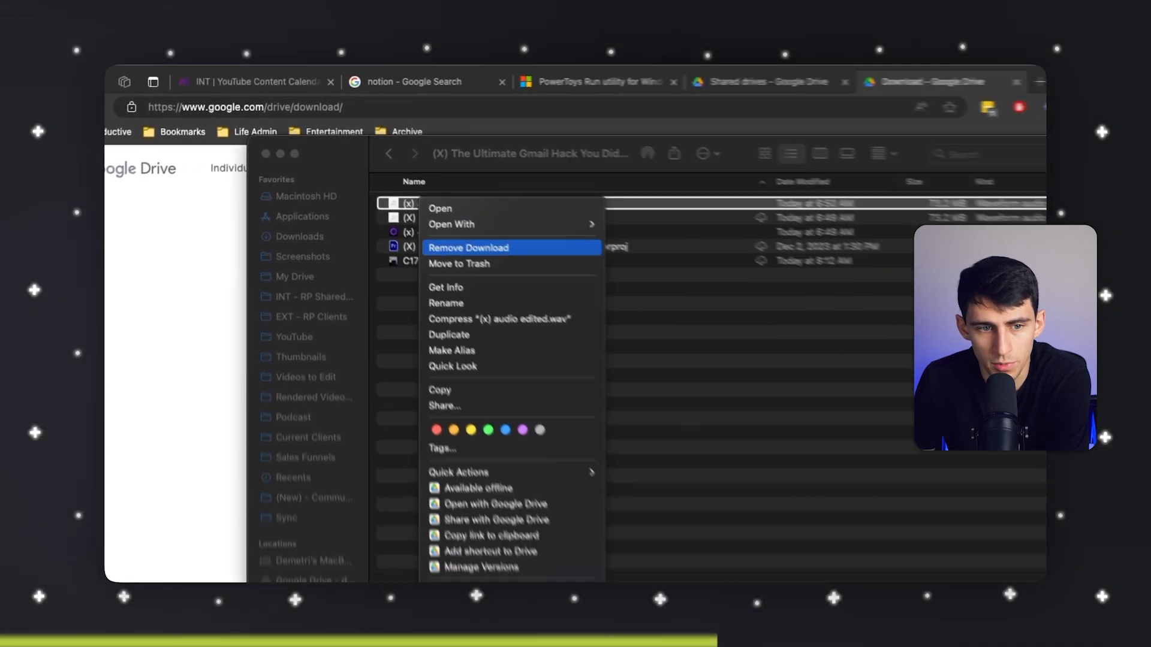
- Remove the download of 'audio edited.wav' and download the gmail trick .screenstudio recording
left_click(469, 247)
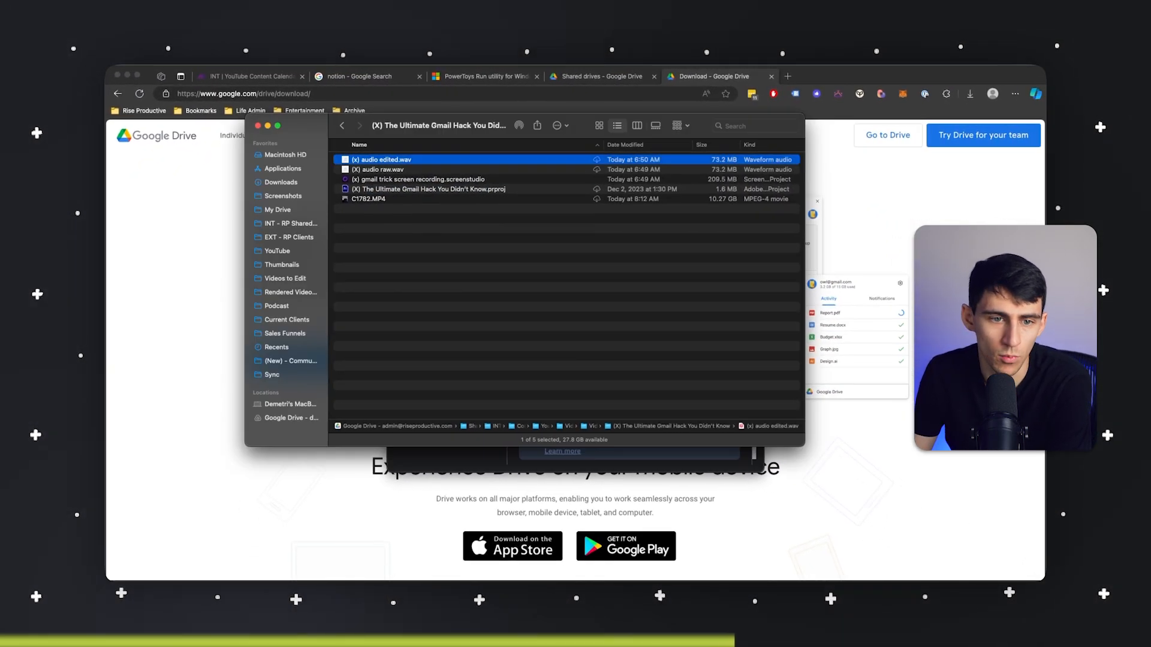
left_click(425, 179)
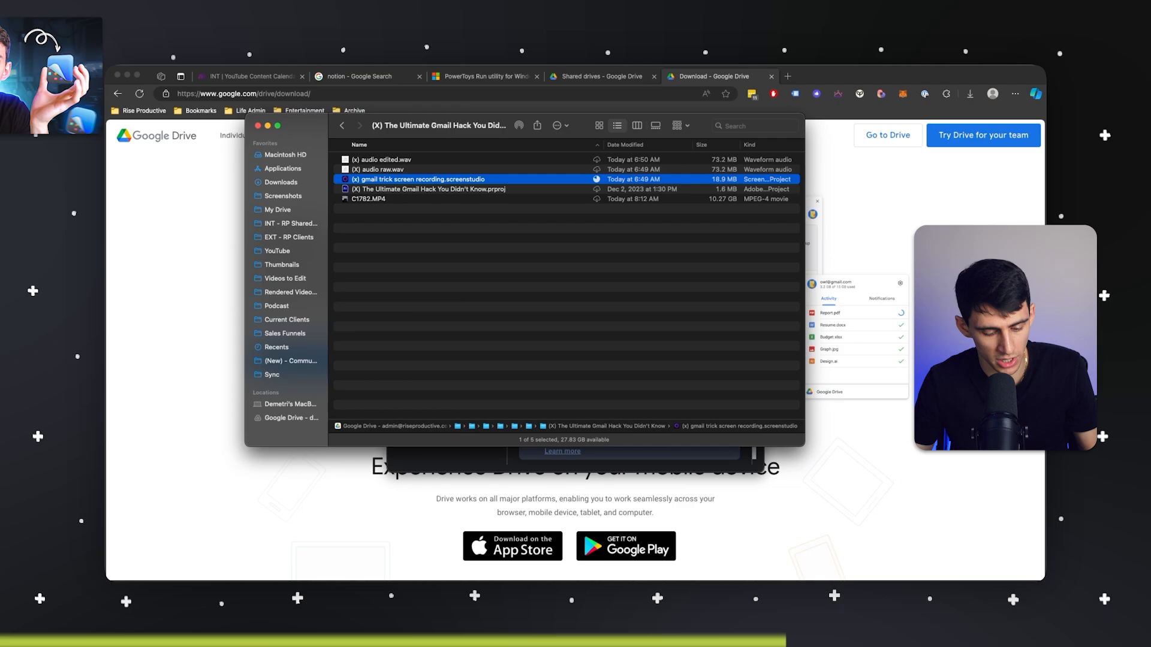
left_click(283, 196)
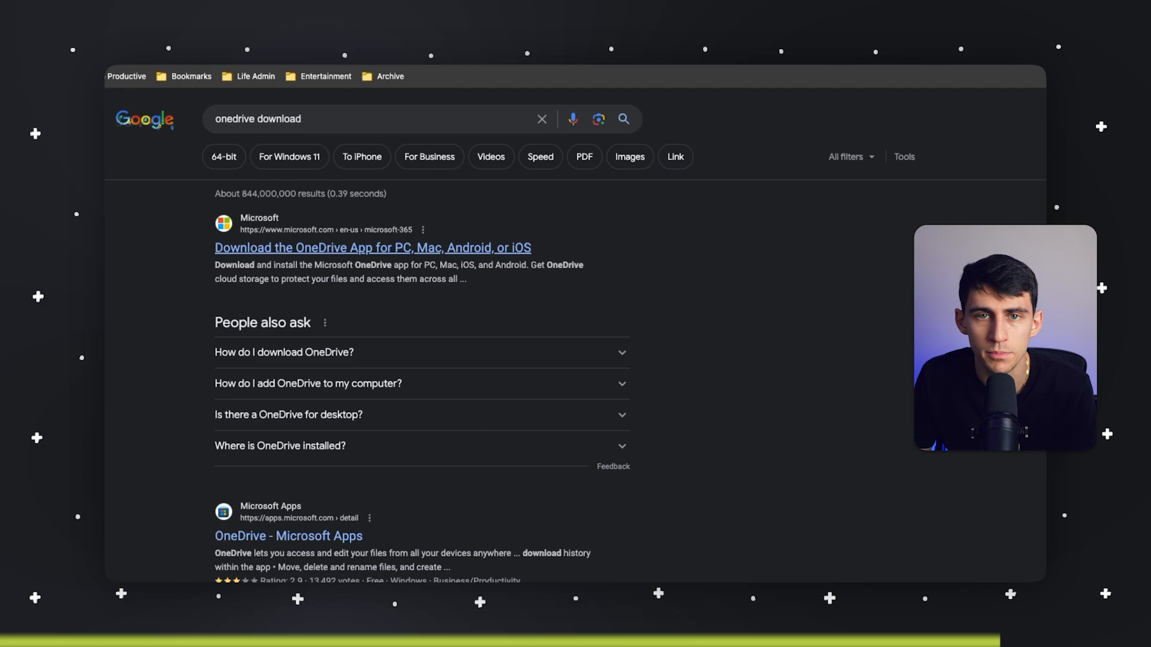
- Open Microsoft's OneDrive for Mac download page from the Google results
left_click(373, 248)
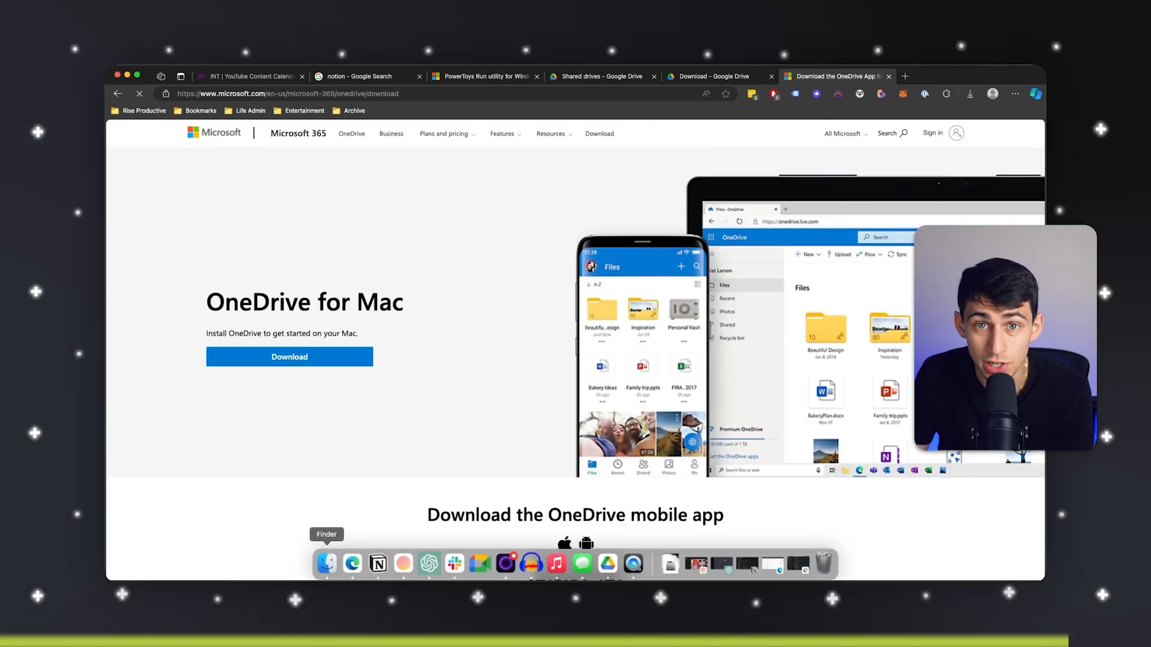
left_click(326, 564)
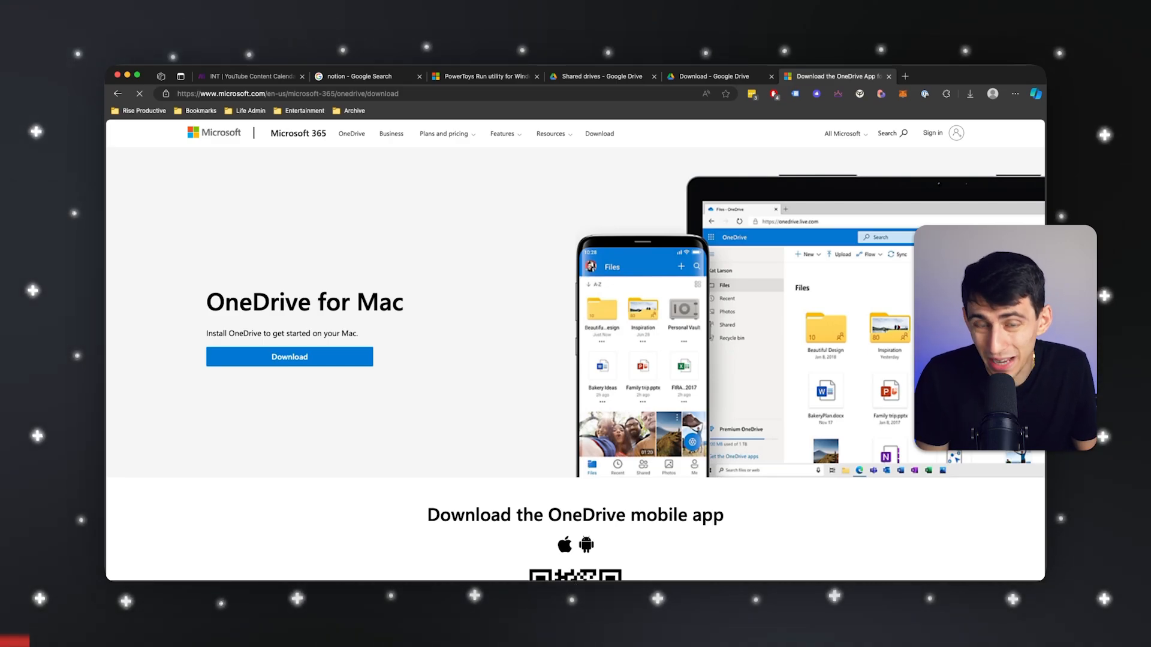
- Launch the Google Calendar app from Raycast with the query 'google cal'
type("google cal")
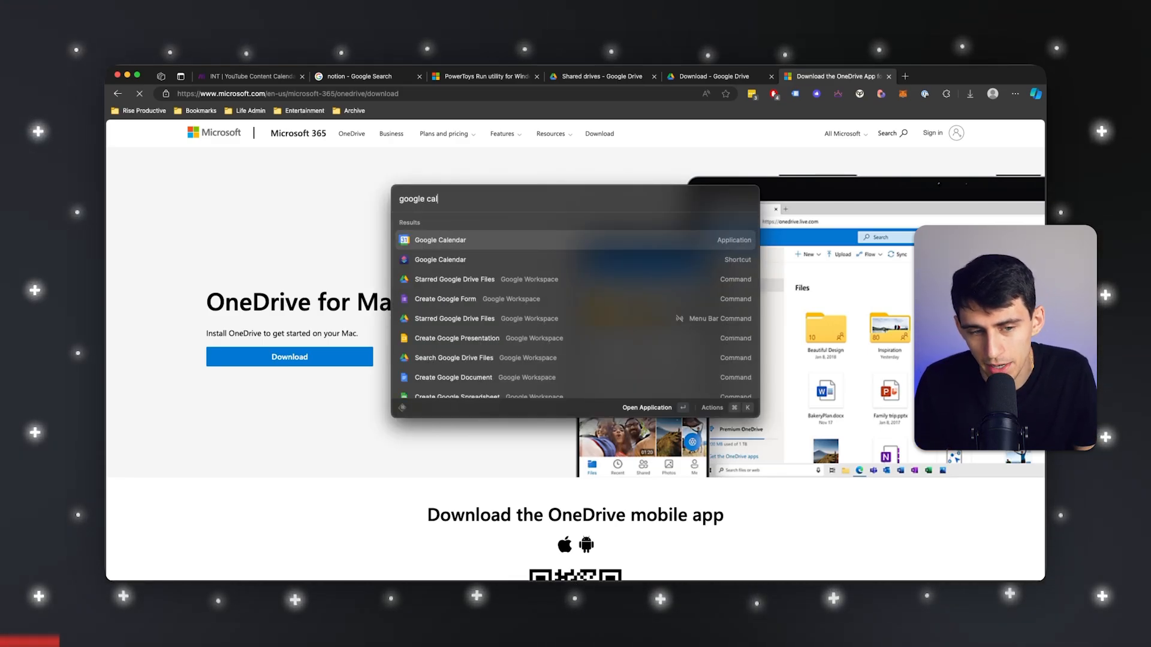
left_click(439, 240)
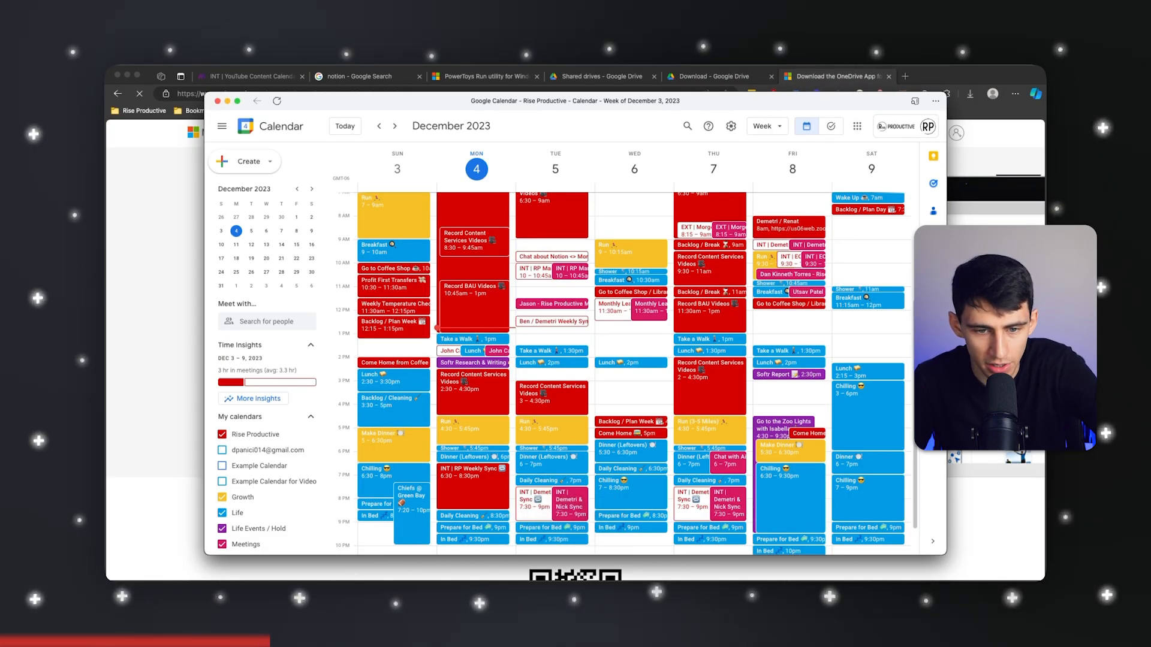
- Open Google Meet in Edge, showing today's 1:30 PM Rise Productive meeting
left_click(836, 76)
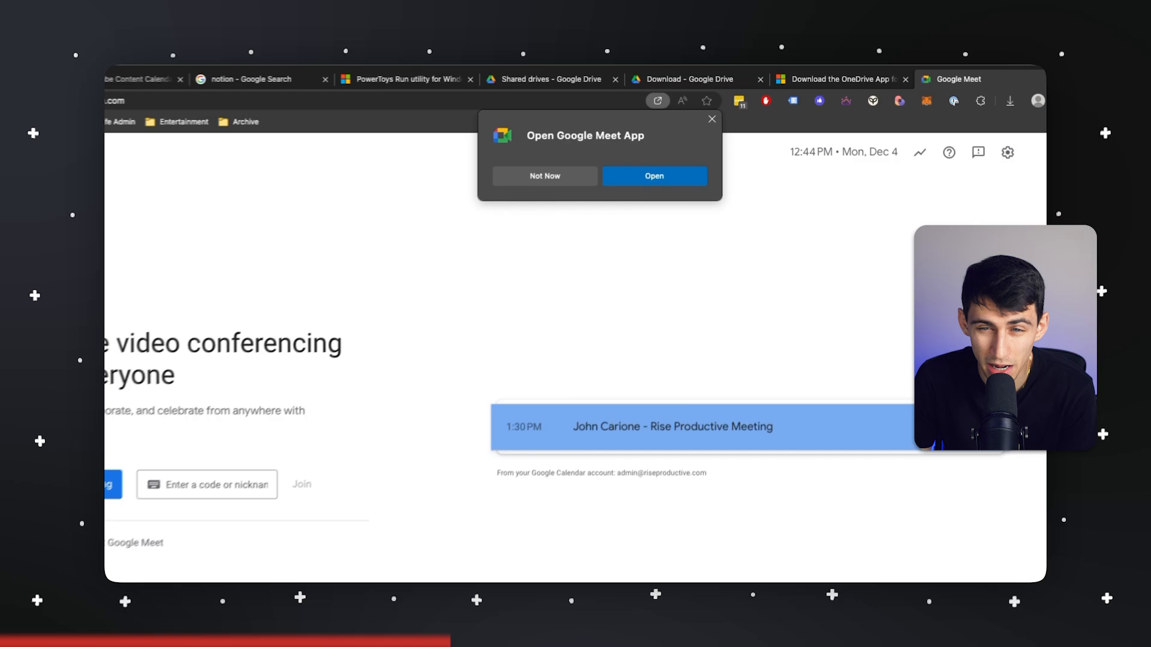
- Leave Meet for the 'Shared drives - Google Drive' tab listing three shared drives
left_click(841, 79)
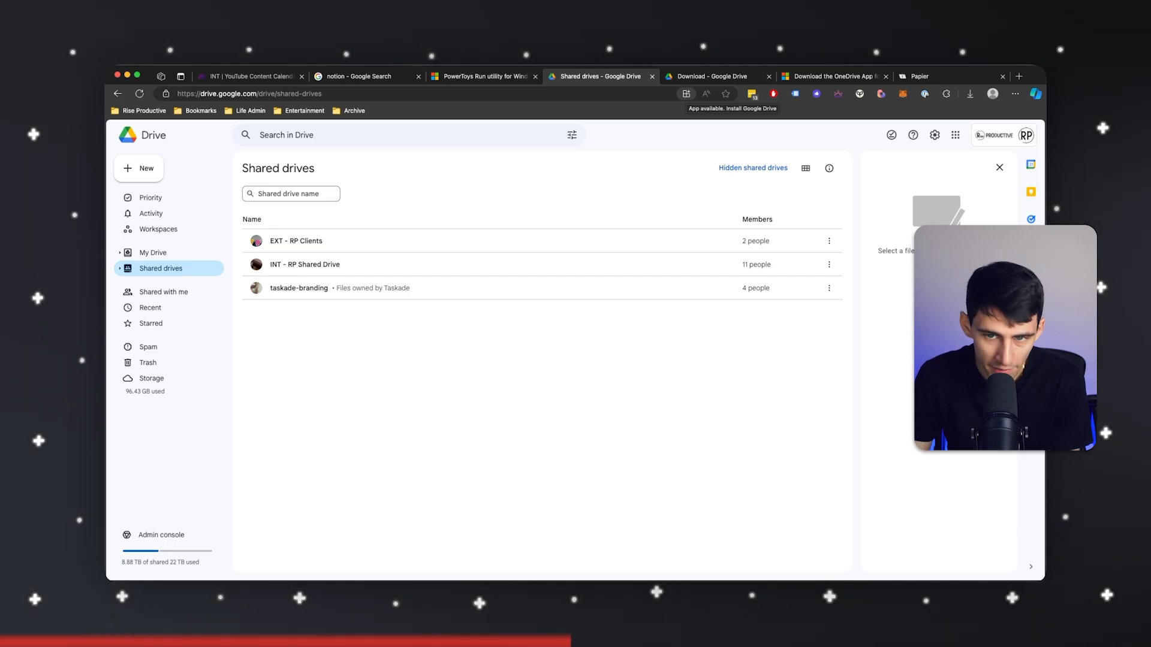
- Check Edge's 'App available' install offer for Google Drive and dismiss it
left_click(687, 93)
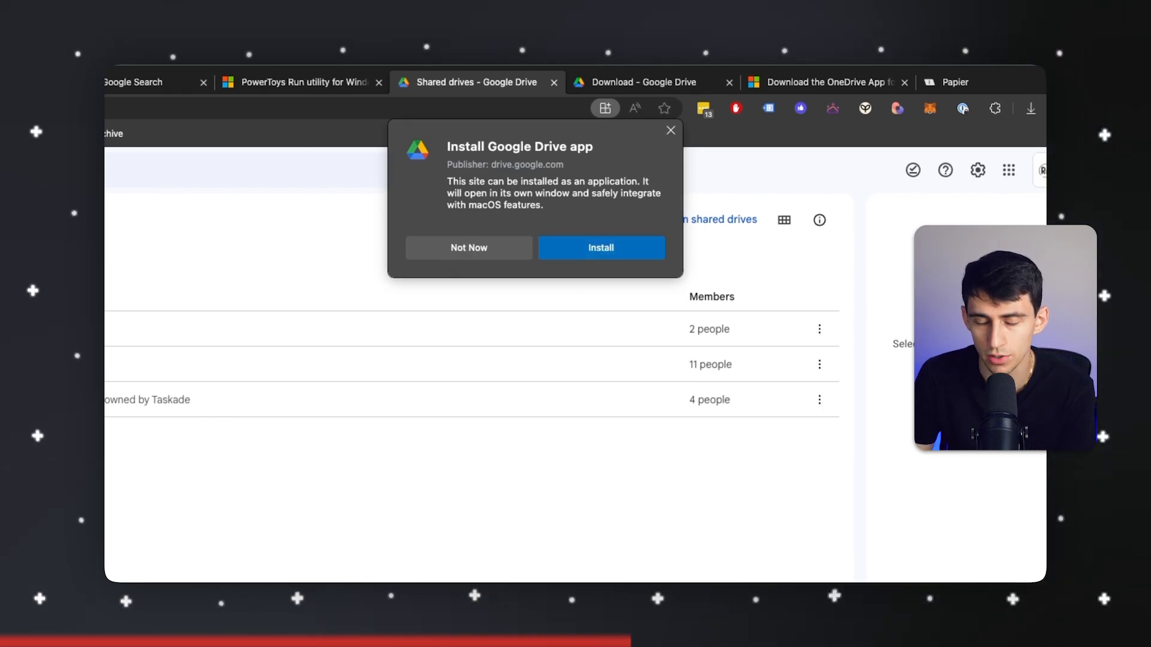
mouse_move(671, 130)
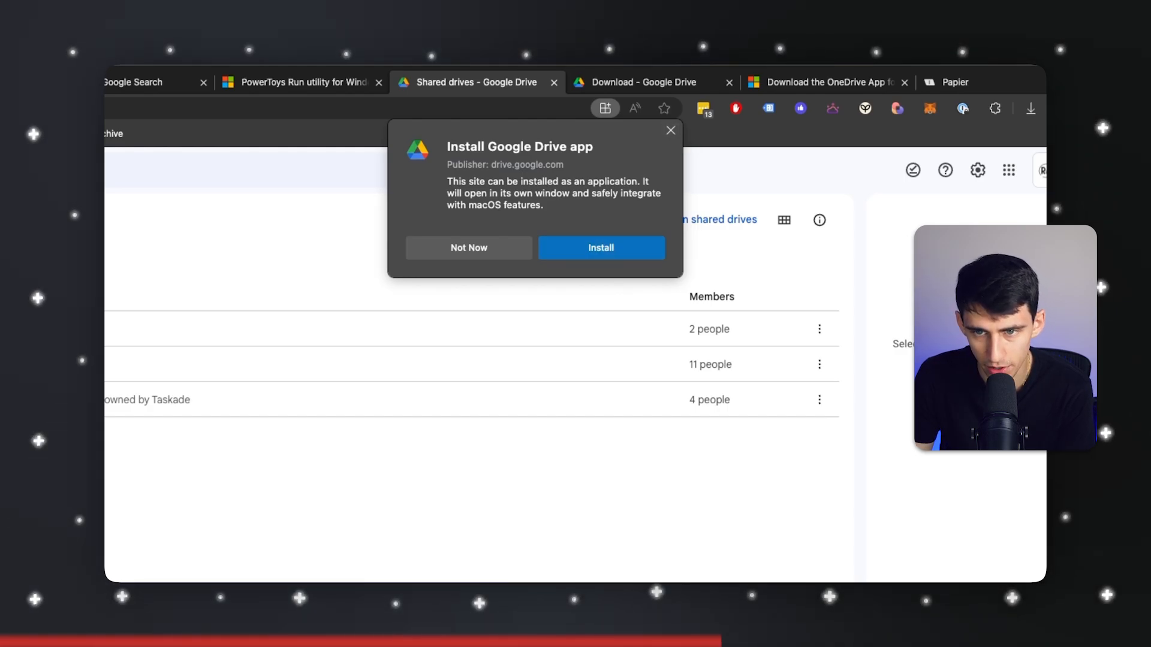
left_click(469, 248)
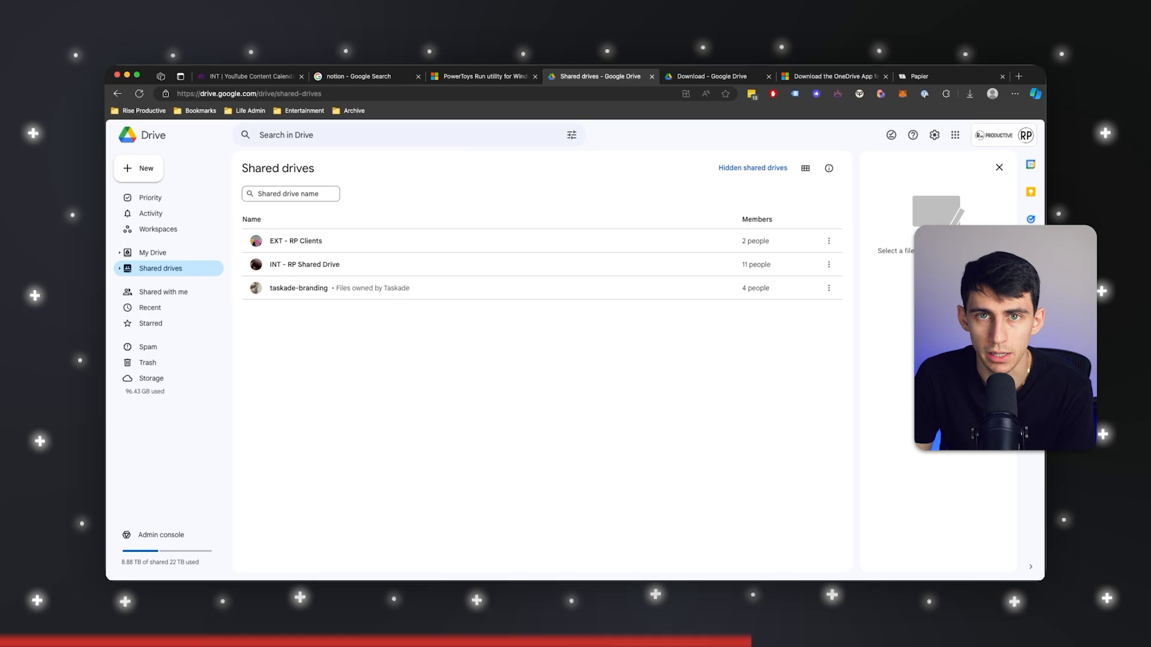
- Launch Google Calendar in its own app window from Raycast
type("chro")
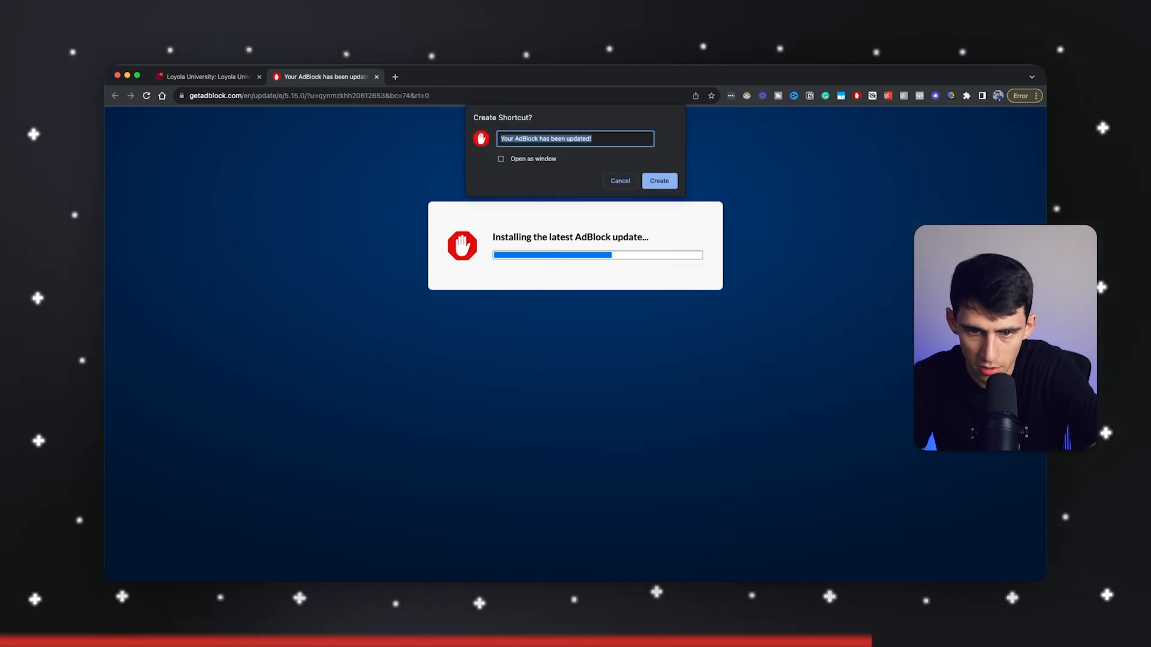
left_click(500, 159)
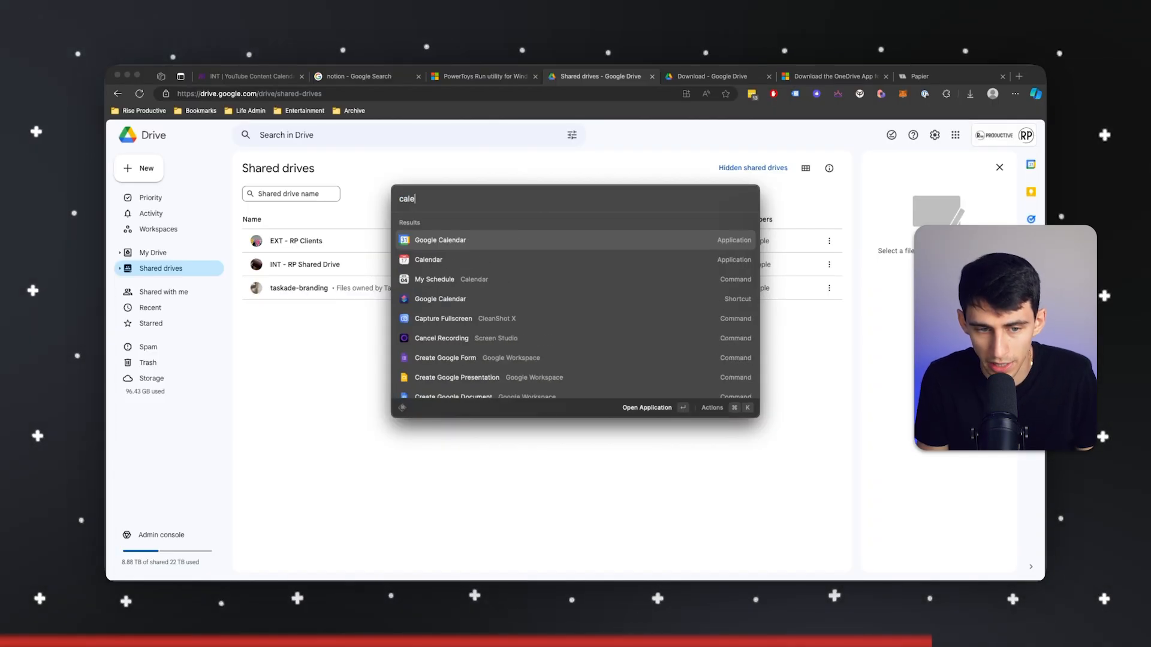
left_click(439, 240)
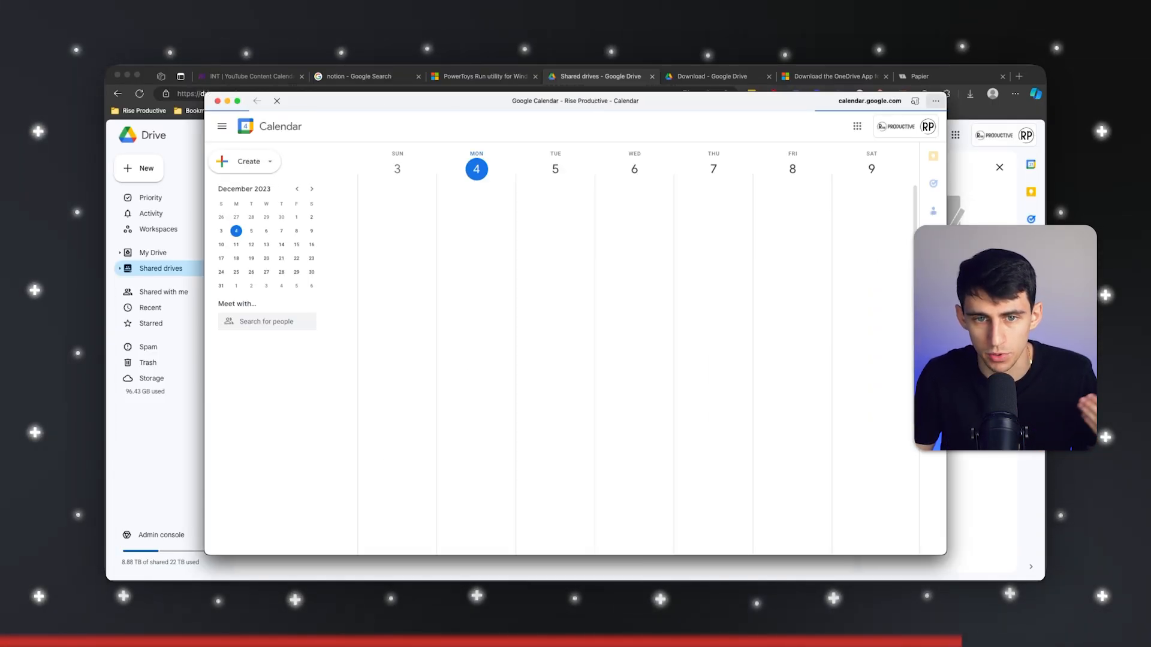